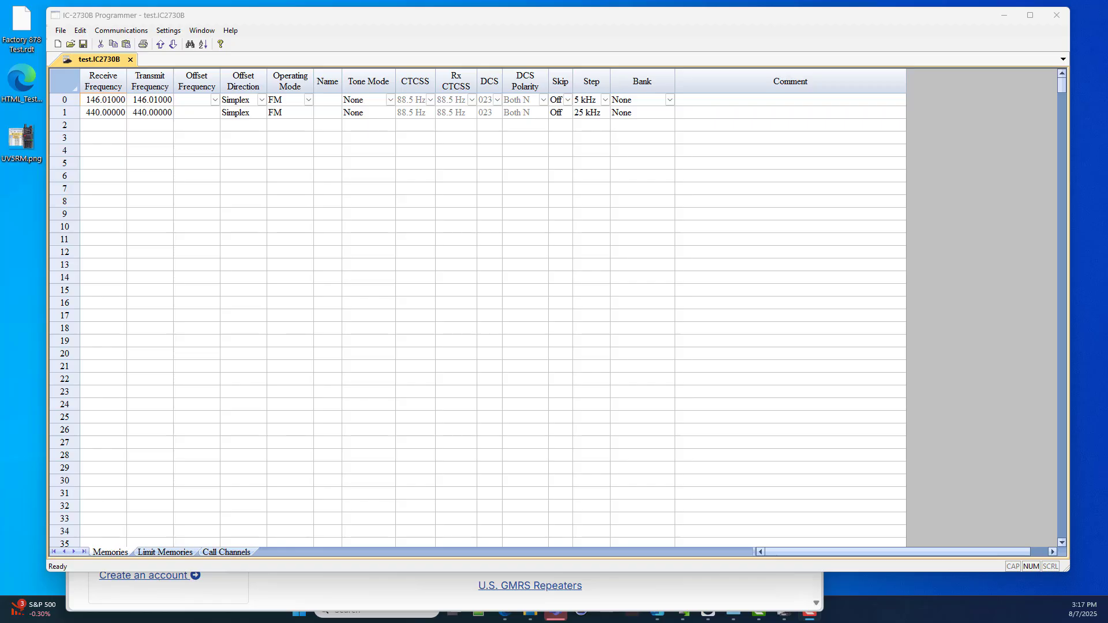
mouse_move(229, 31)
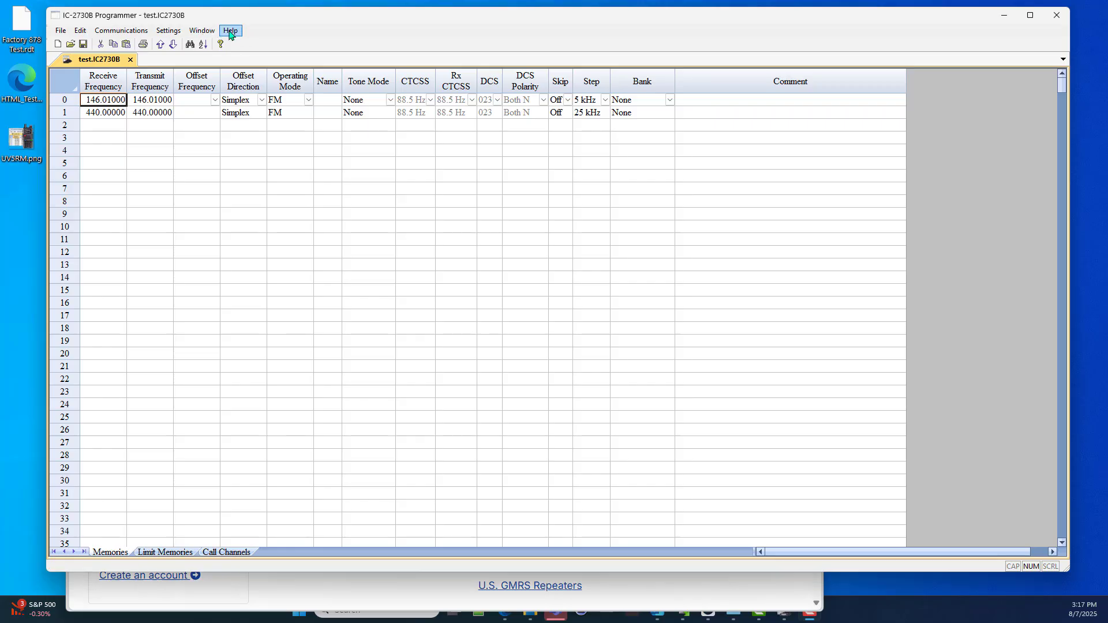
Step: Browse the Help menu, then show File > External Data's RadioReference, RepeaterBook and Frequency Lists options
click(230, 30)
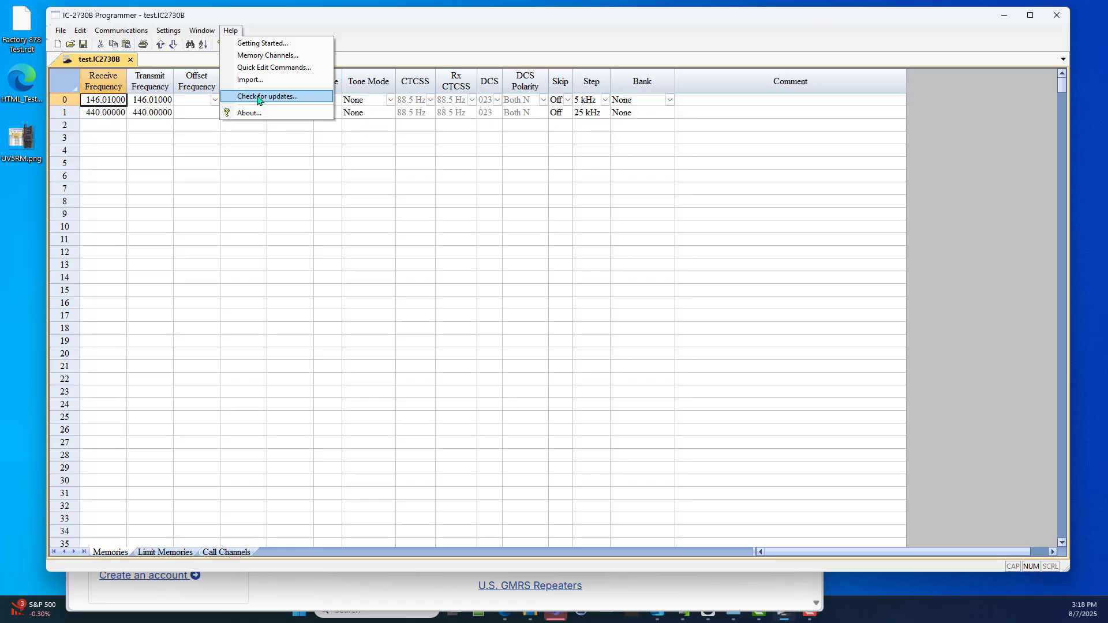
click(60, 30)
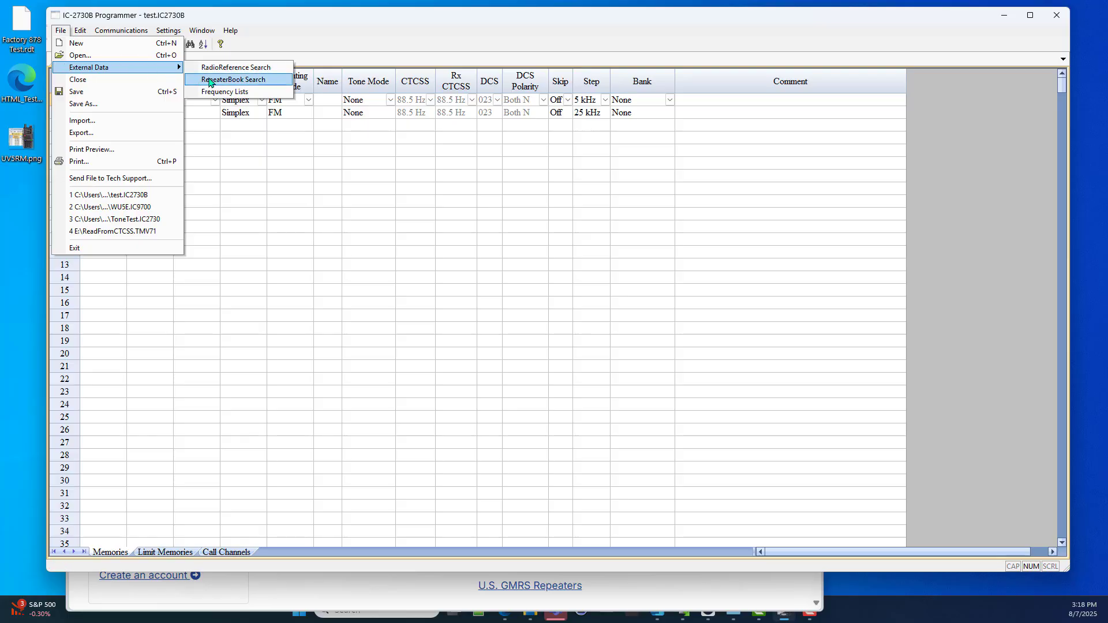
click(232, 79)
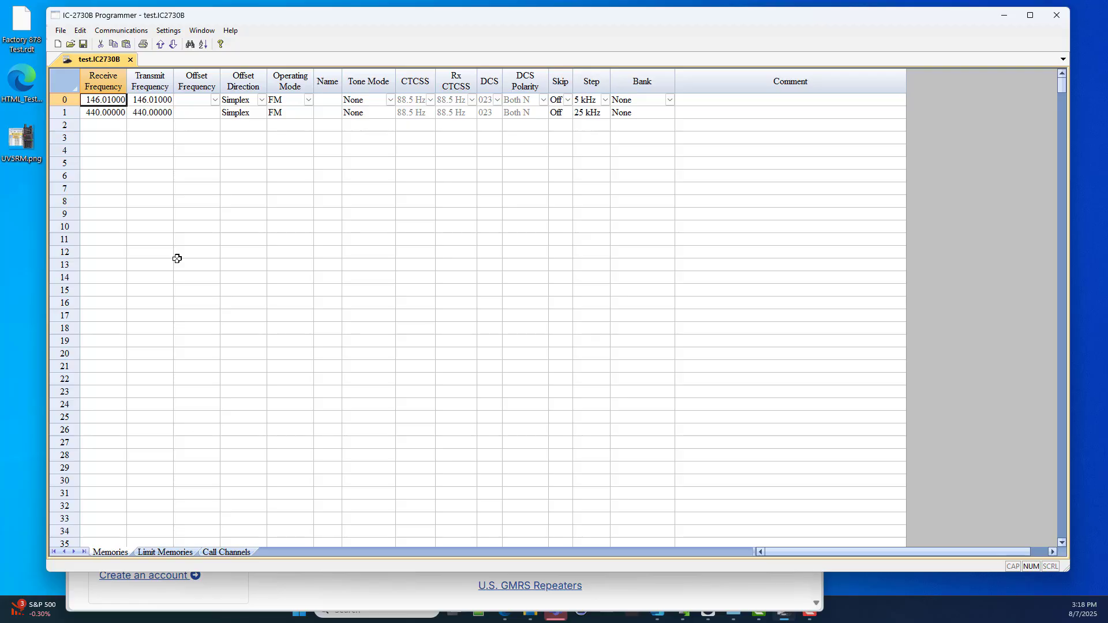
click(60, 29)
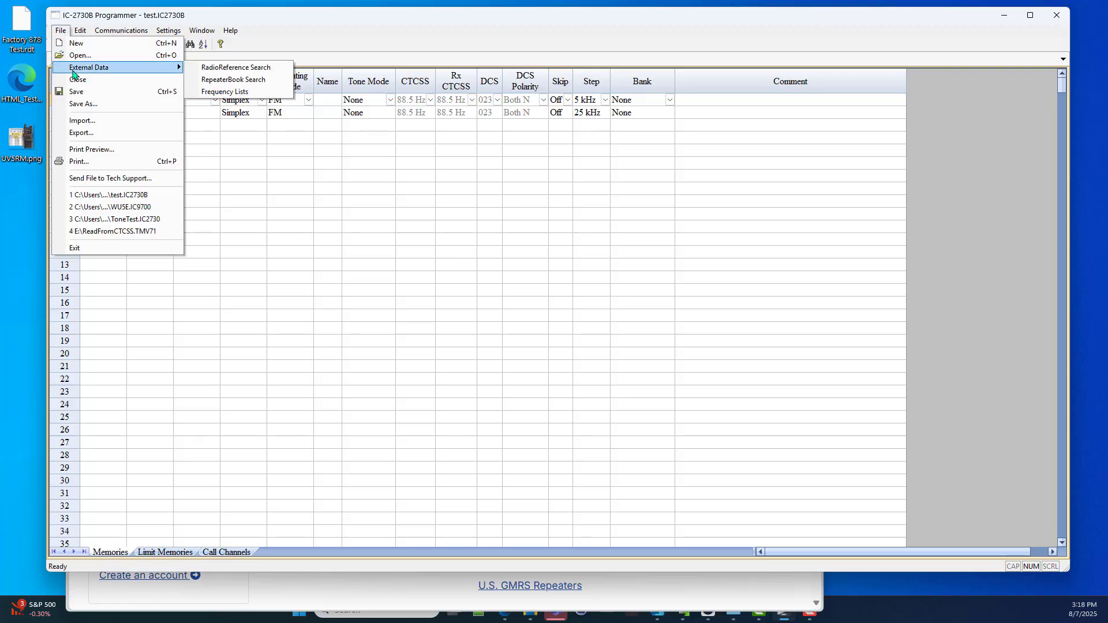
Step: Open RepeaterBook Search from External Data and work in its search dialog
click(233, 79)
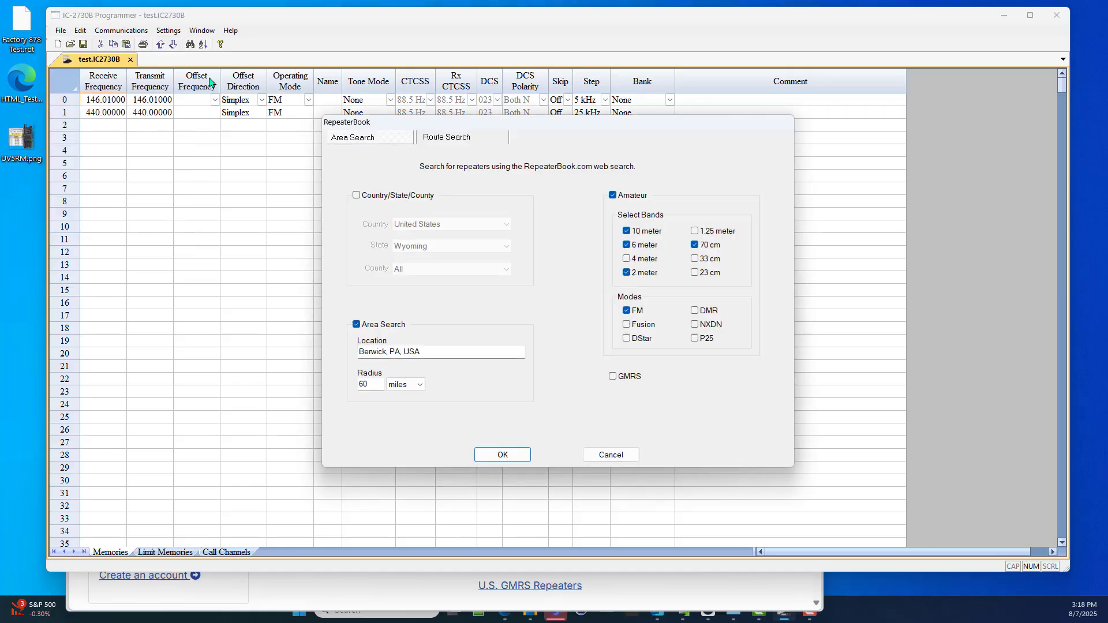
mouse_move(319, 374)
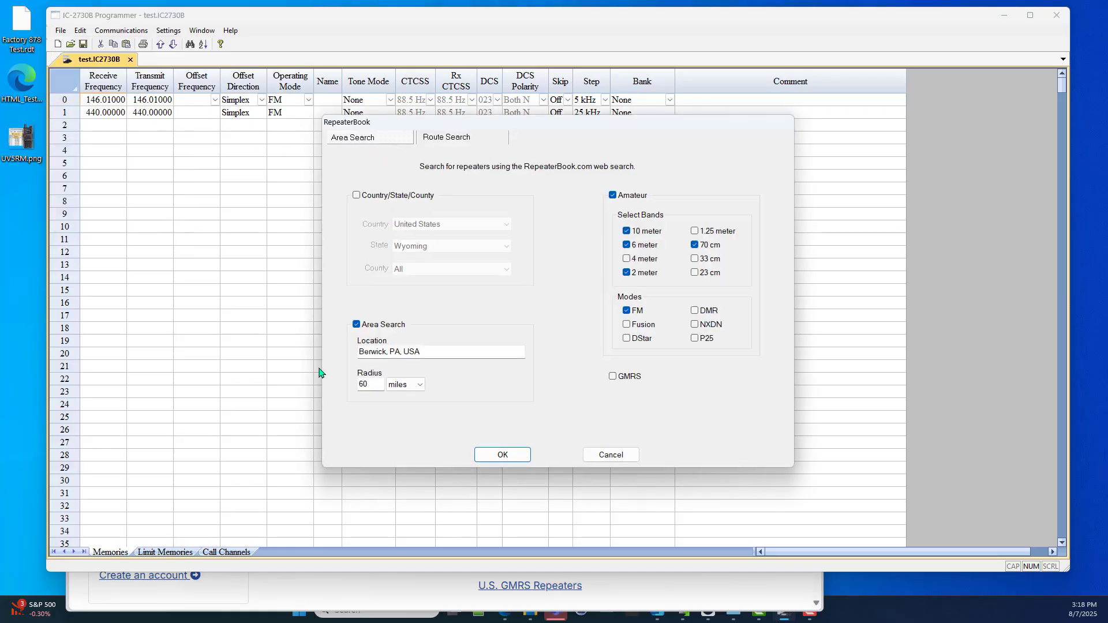
mouse_move(761, 146)
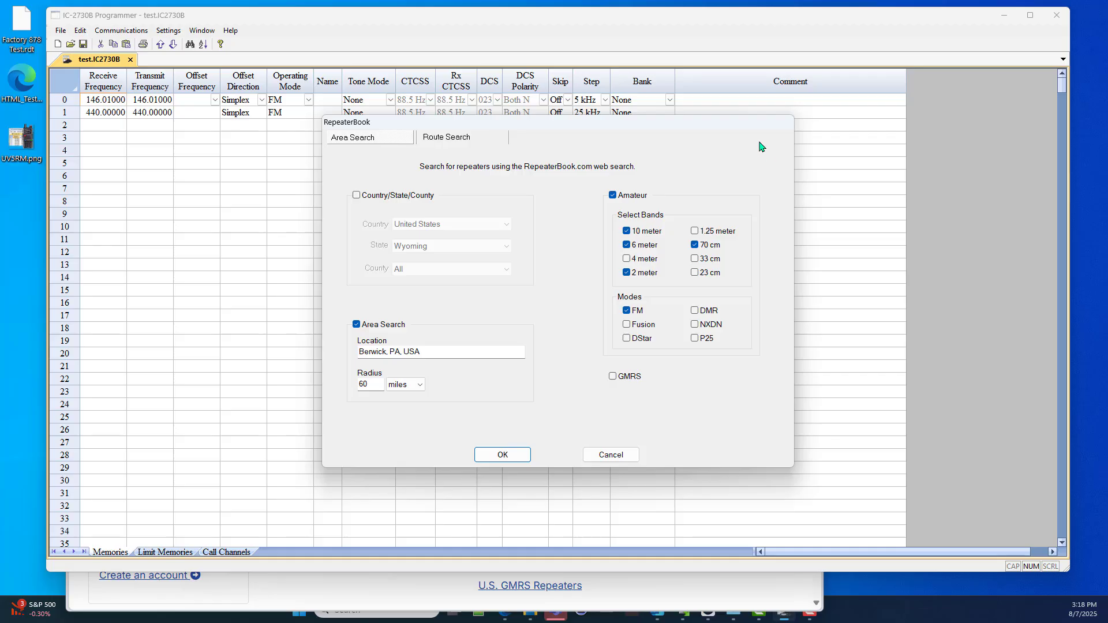
mouse_move(695, 432)
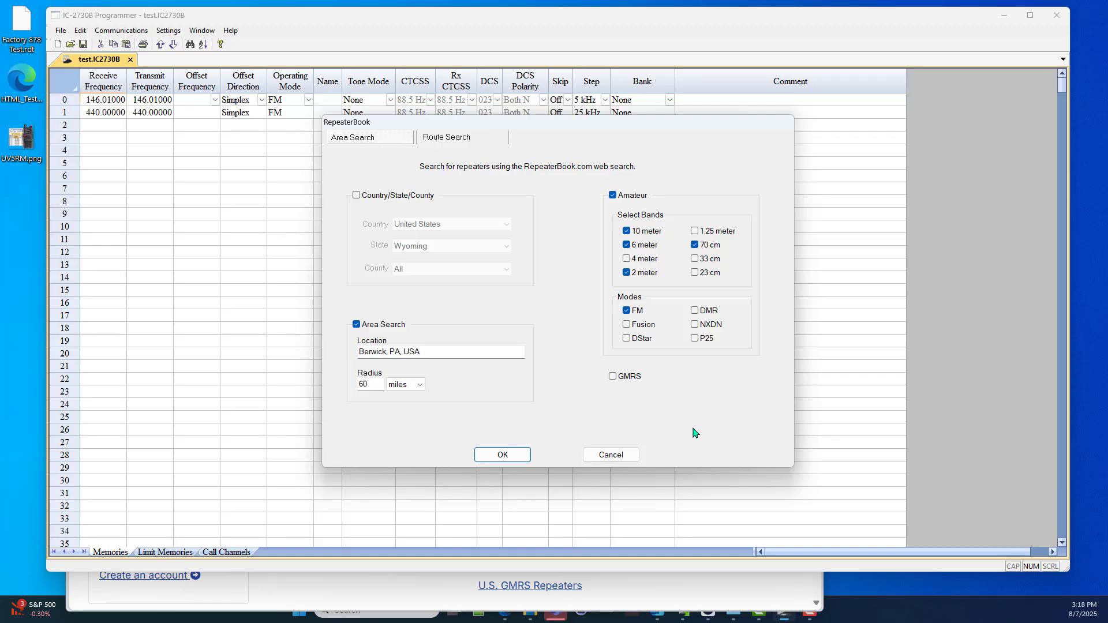
mouse_move(748, 427)
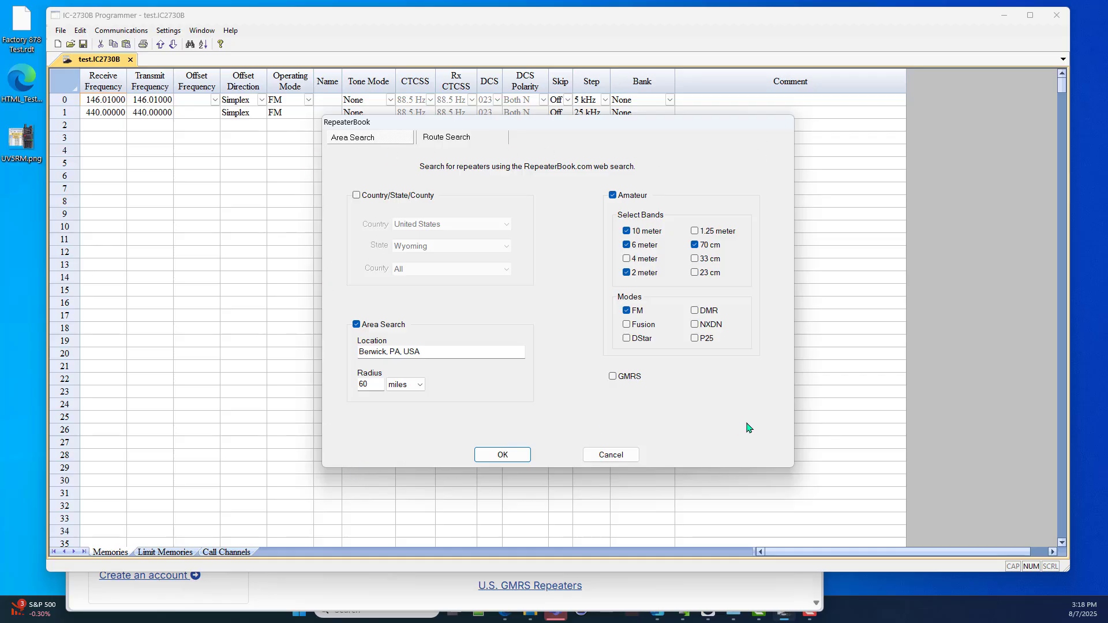
click(446, 137)
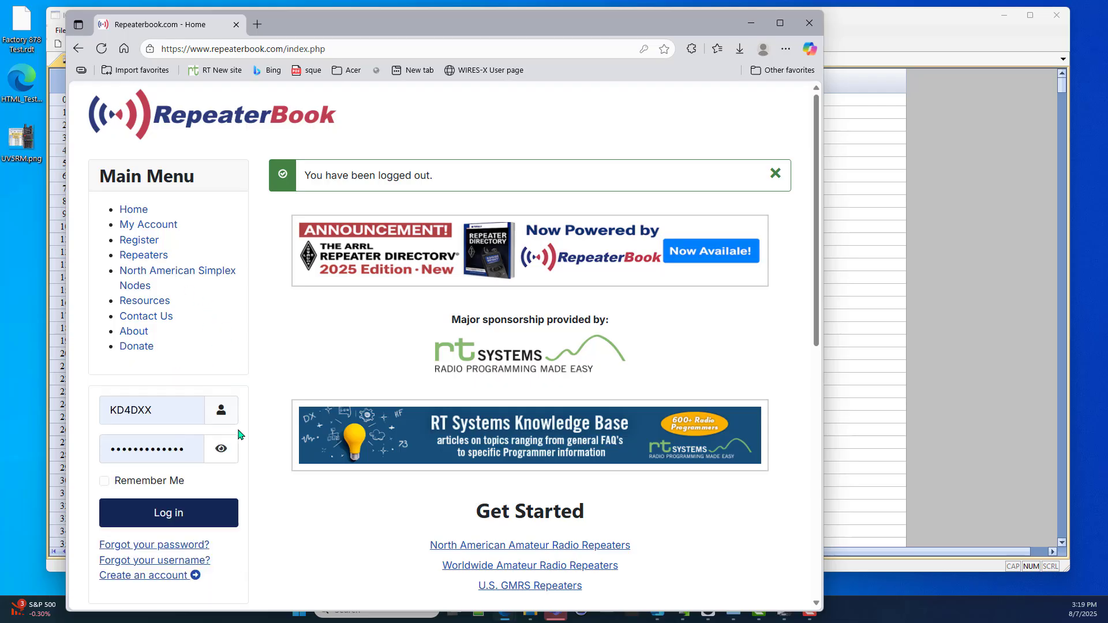
mouse_move(550, 27)
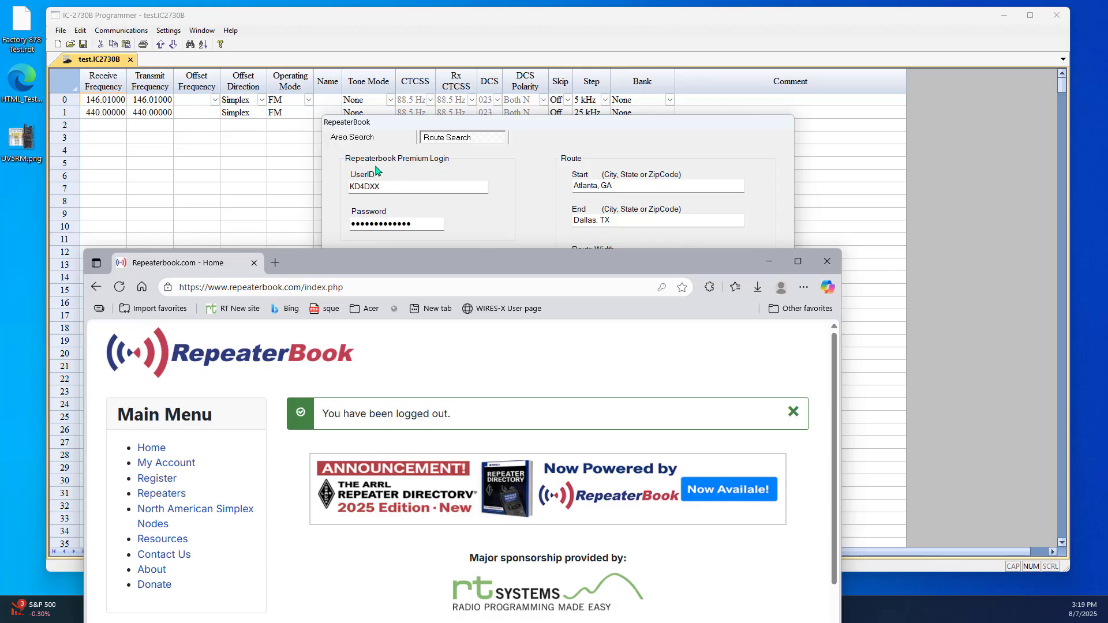
mouse_move(487, 261)
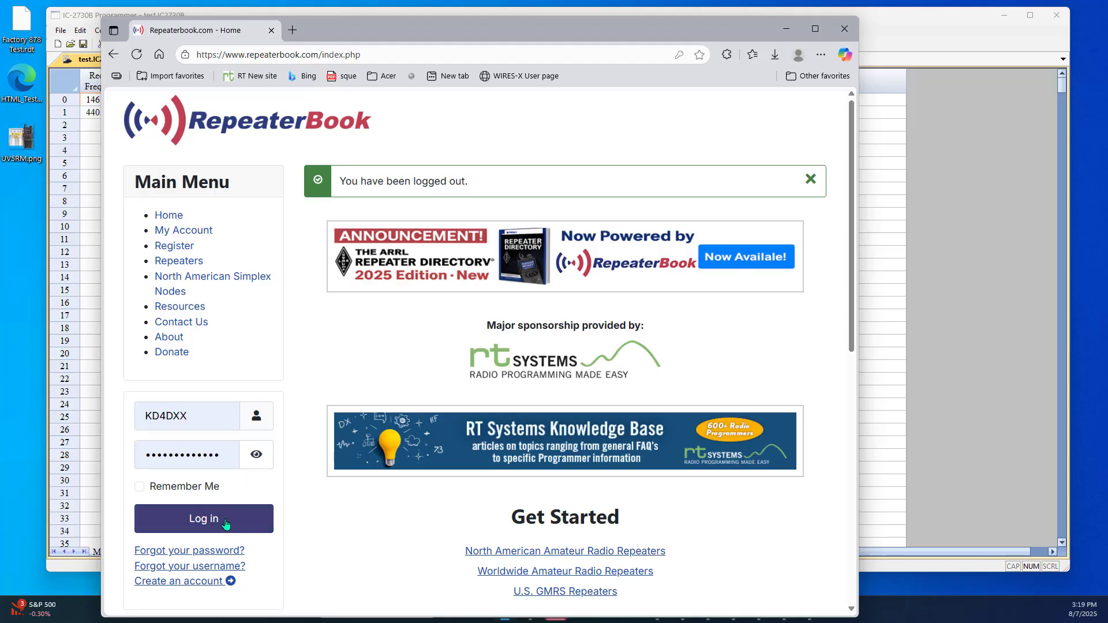
Step: Log into RepeaterBook, view the Plus subscription plans, and open the KD4DXX member dashboard
click(202, 518)
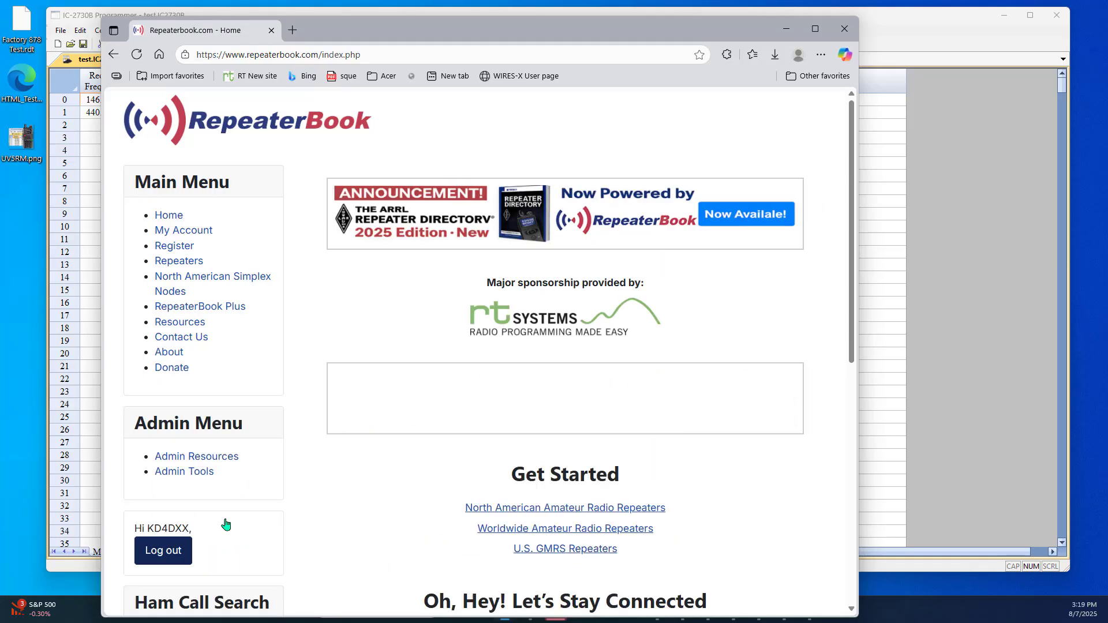
click(200, 305)
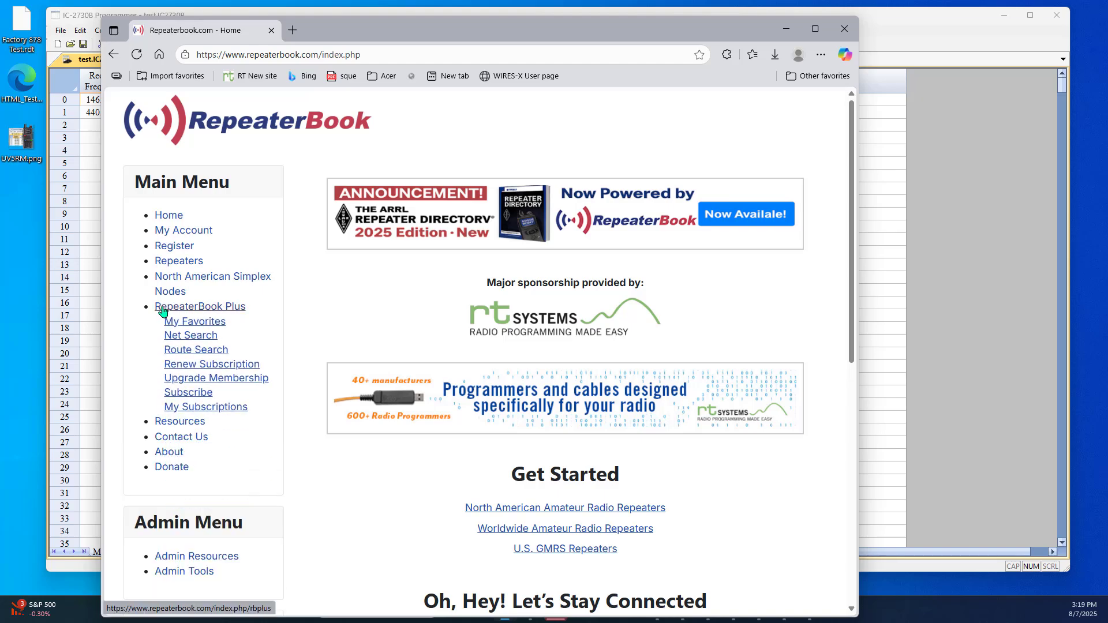
mouse_move(208, 311)
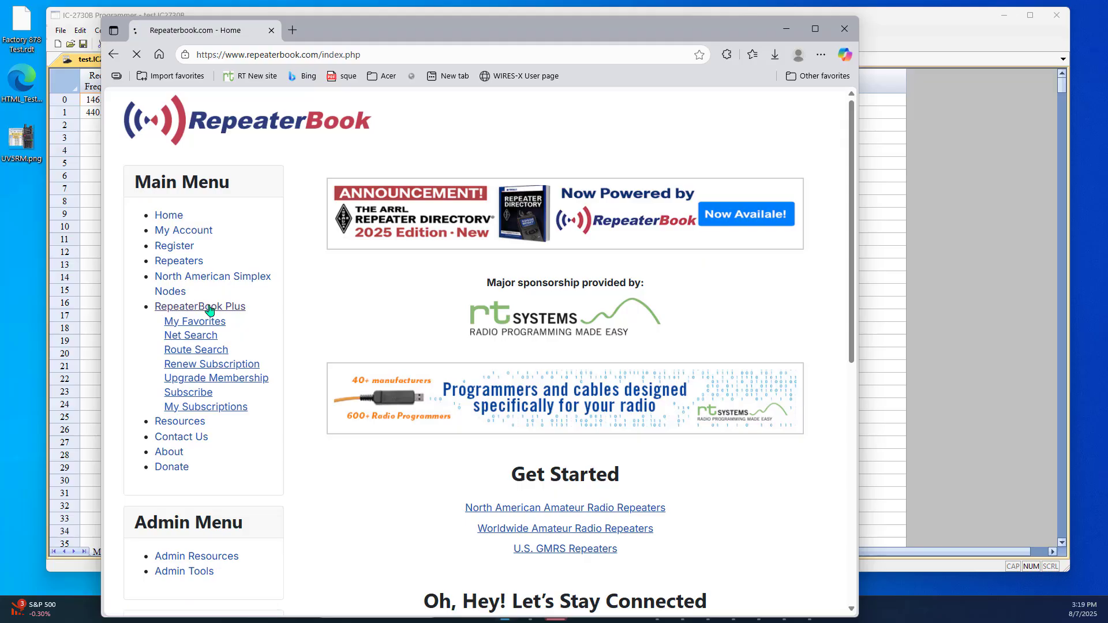
click(200, 306)
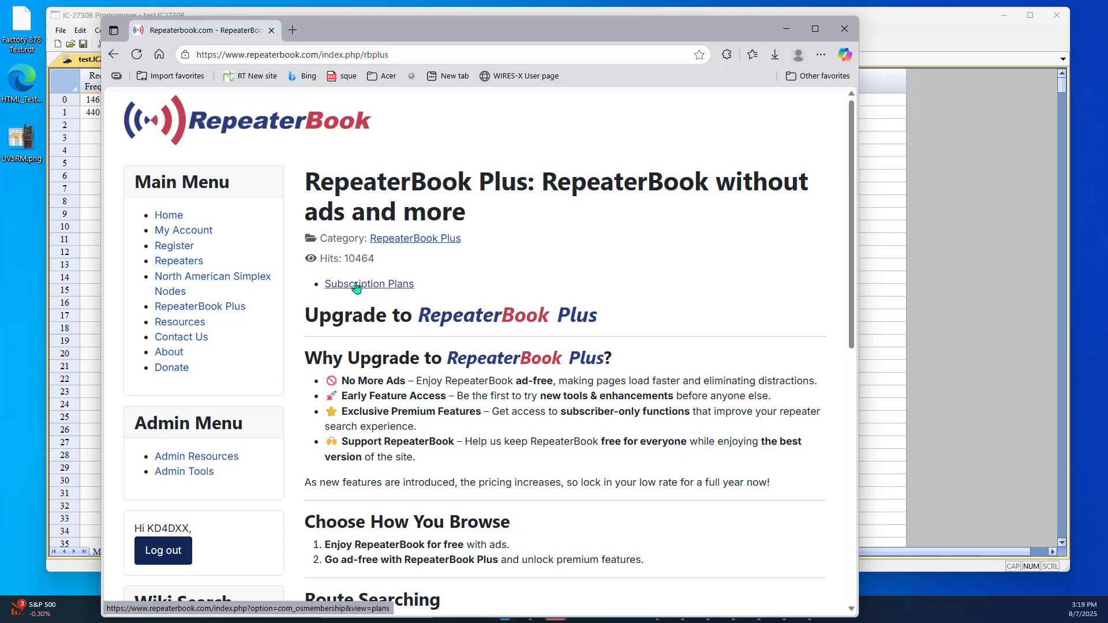
scroll(down, 3)
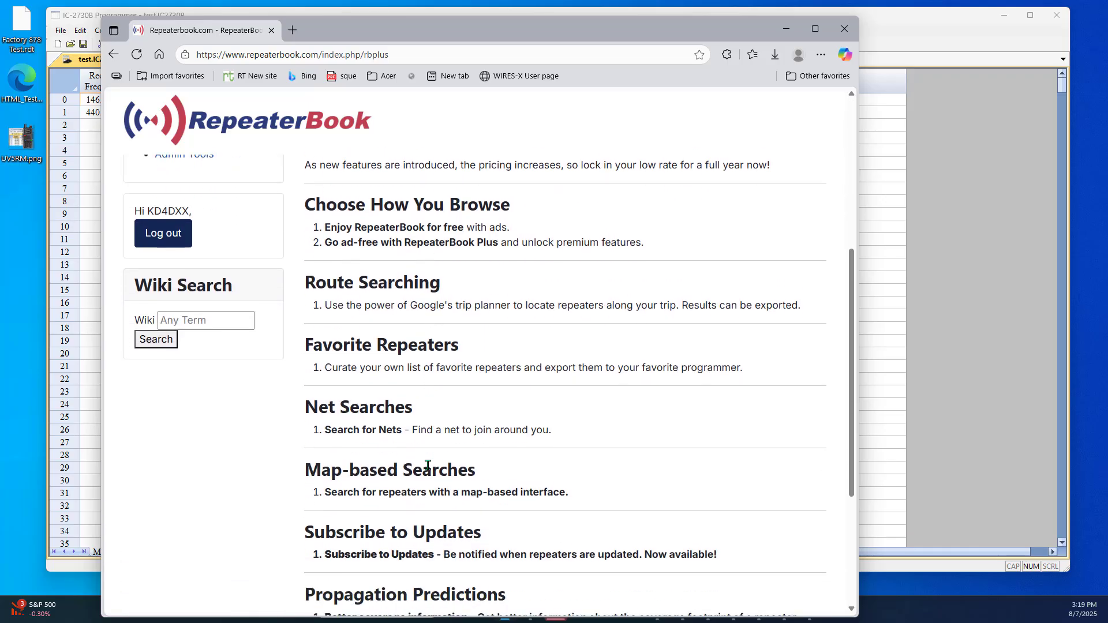
scroll(down, 3)
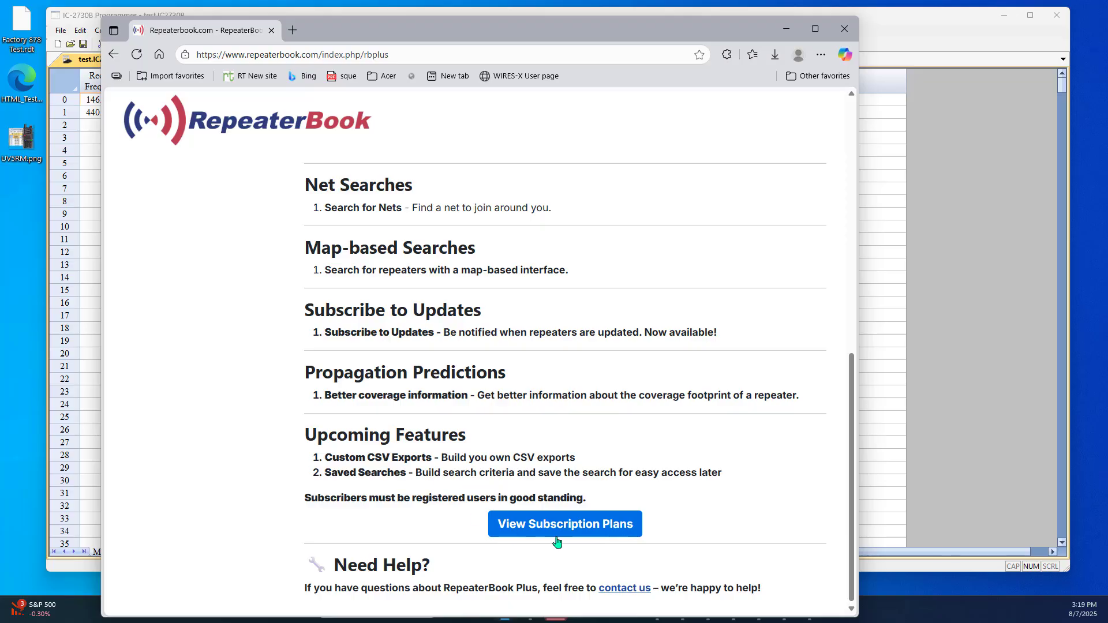
click(563, 523)
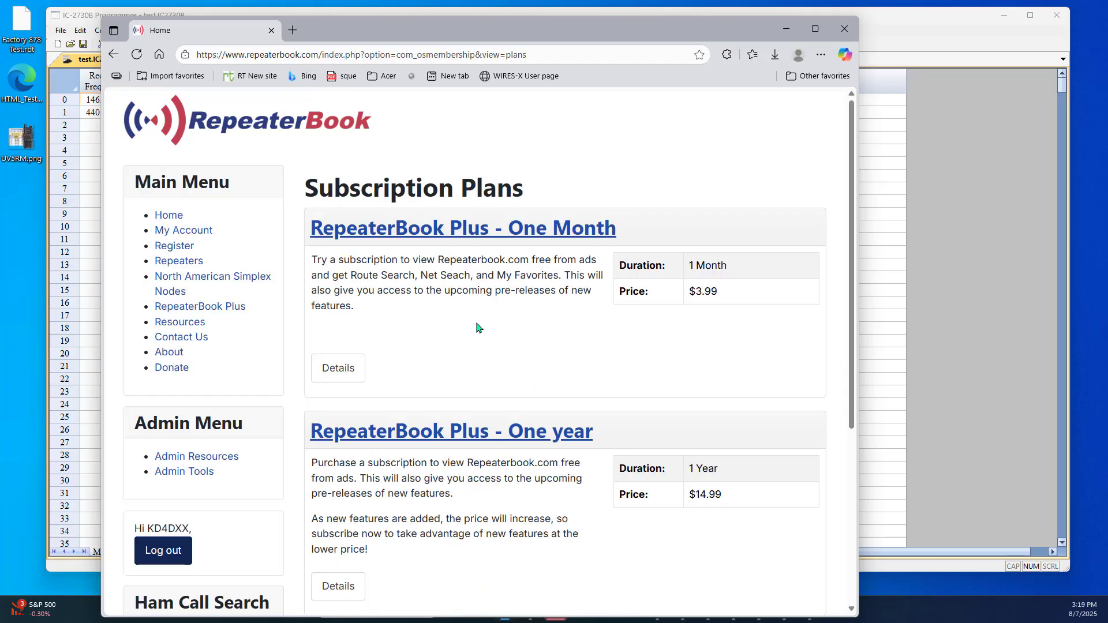
mouse_move(701, 566)
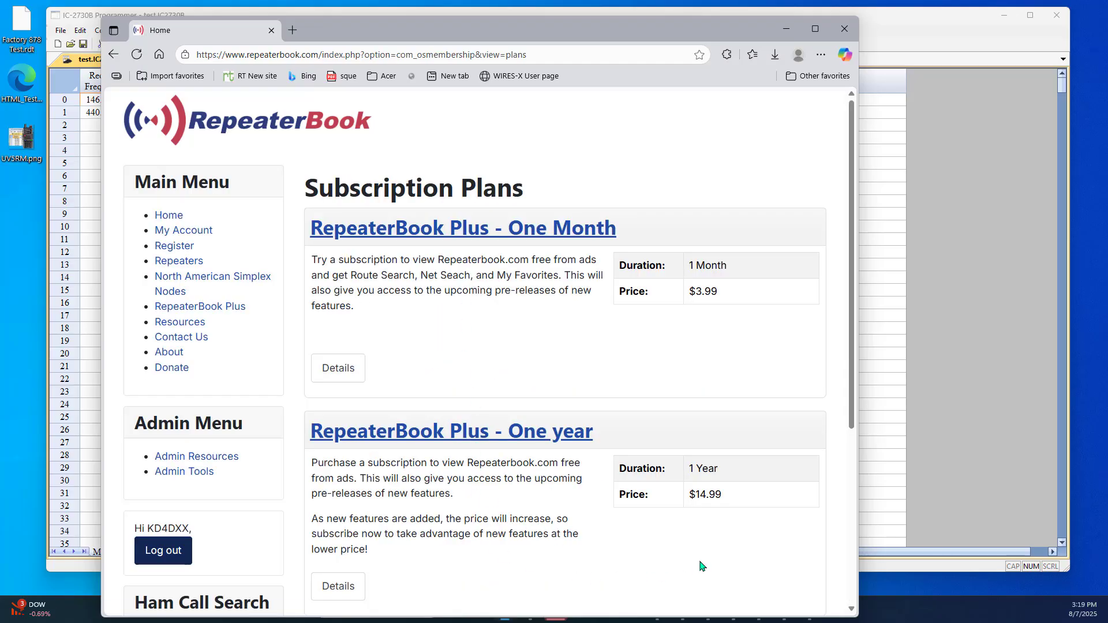
mouse_move(504, 163)
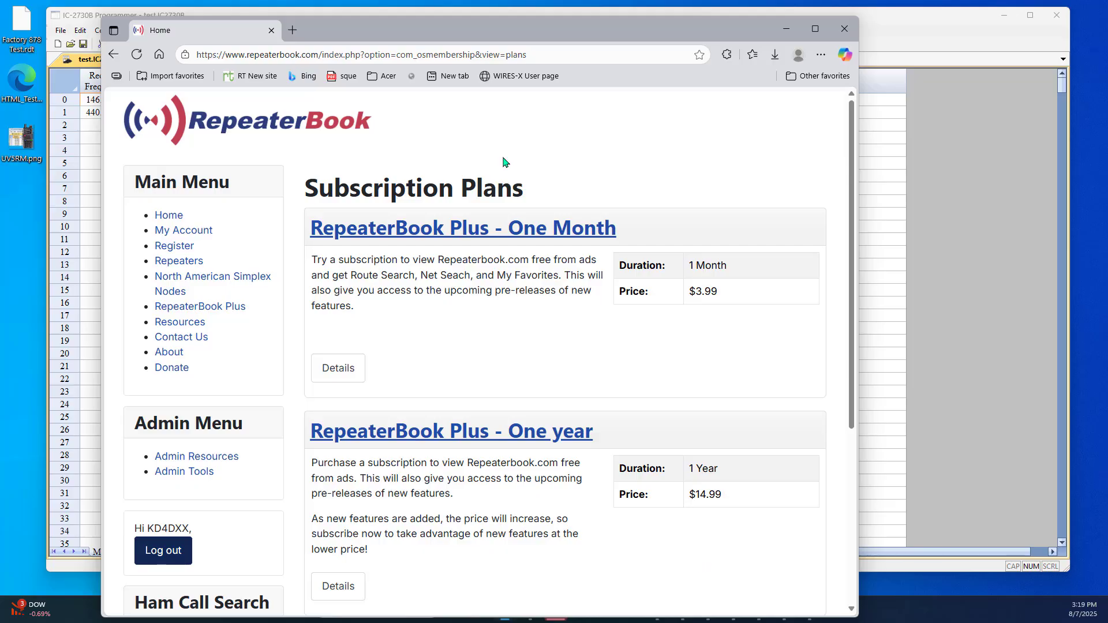
mouse_move(296, 151)
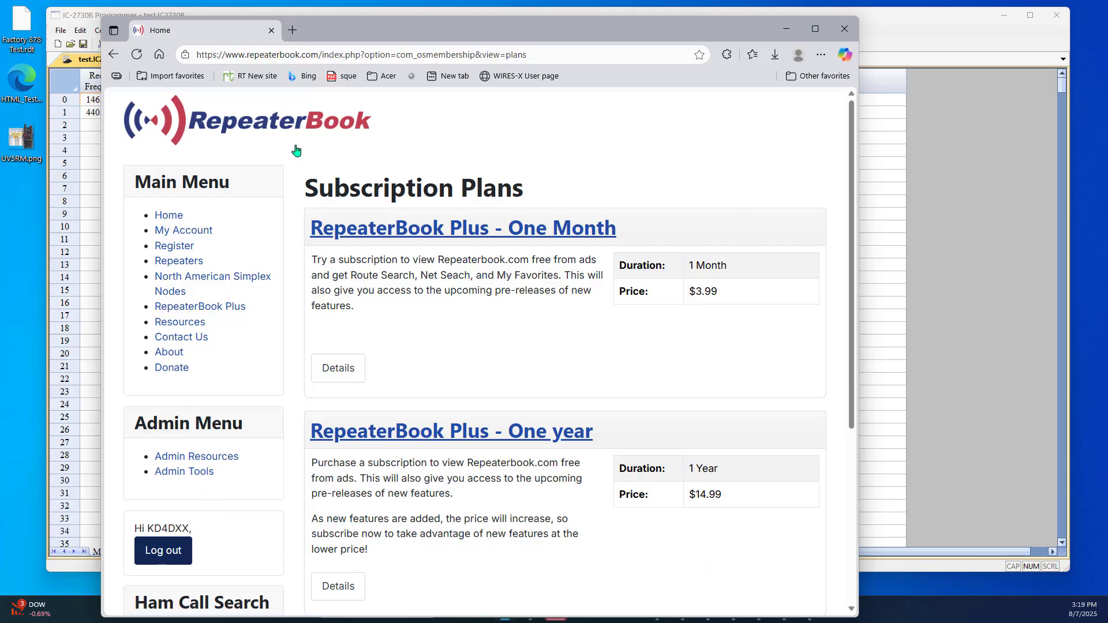
mouse_move(784, 28)
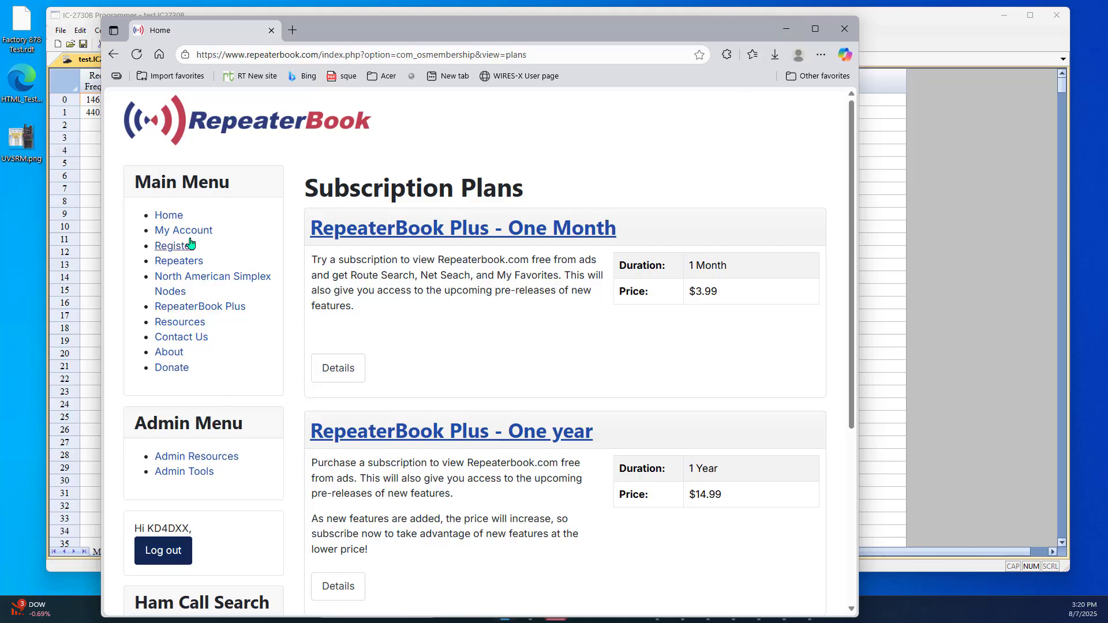
mouse_move(183, 229)
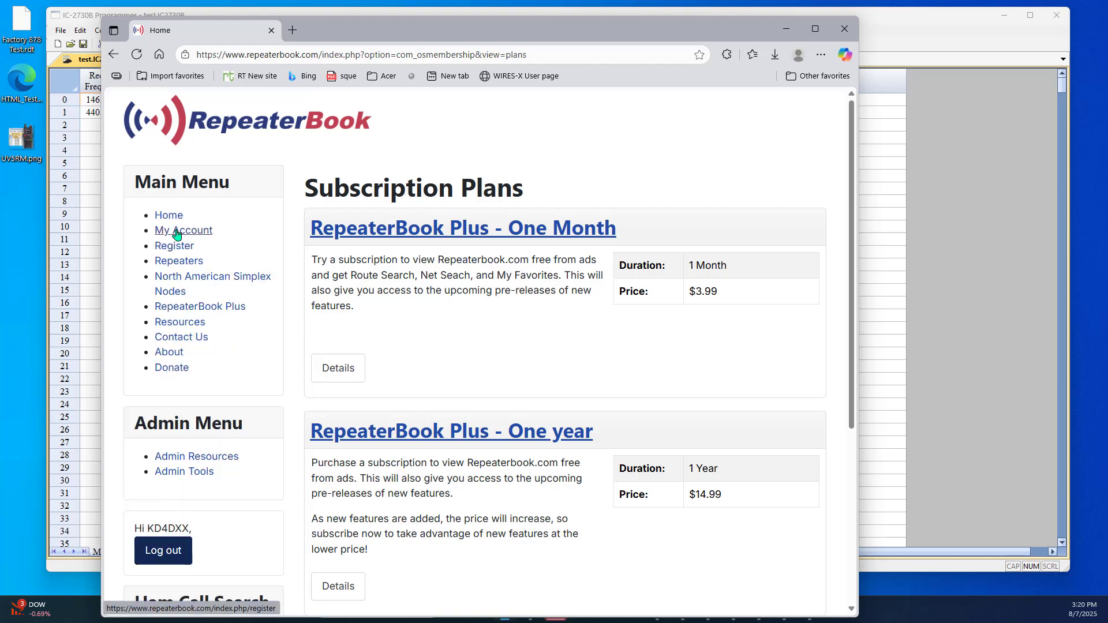
click(183, 230)
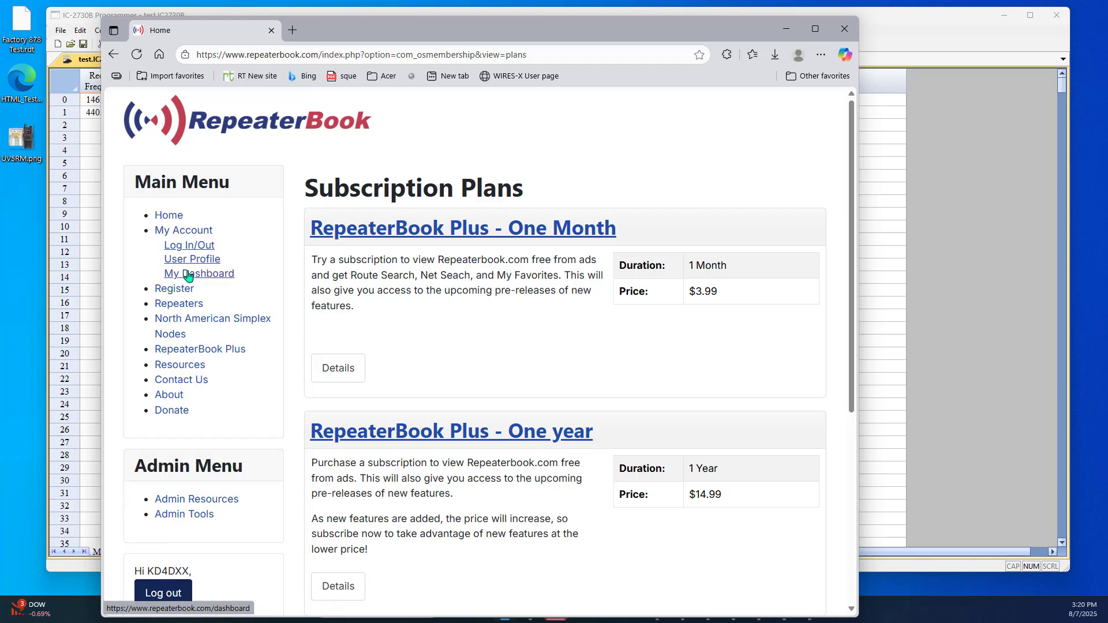
click(199, 273)
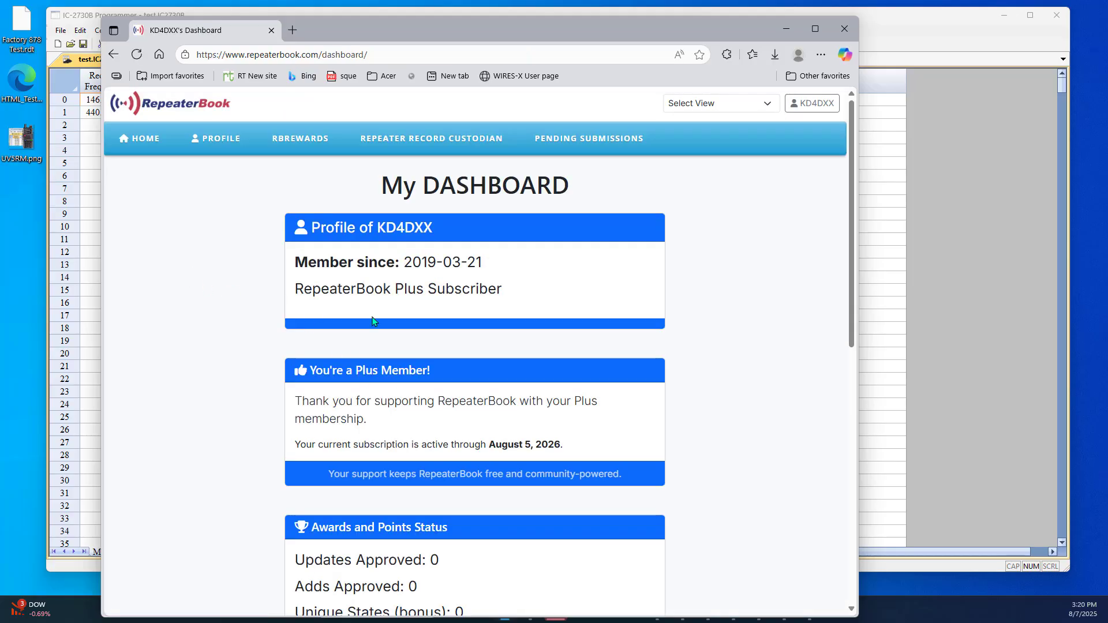
mouse_move(487, 311)
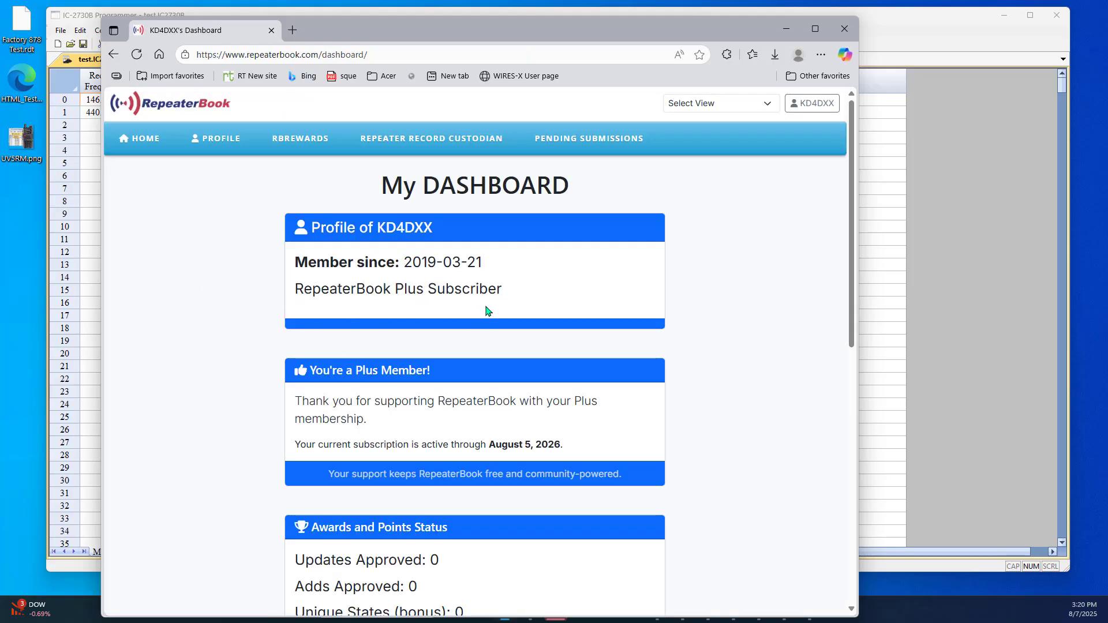
mouse_move(564, 462)
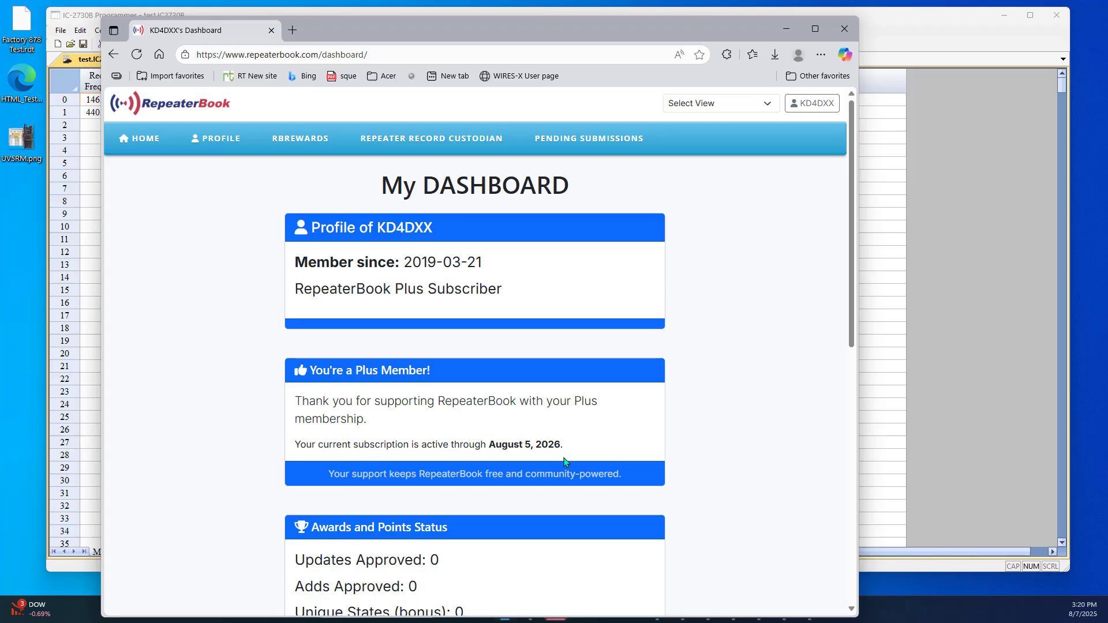
mouse_move(784, 31)
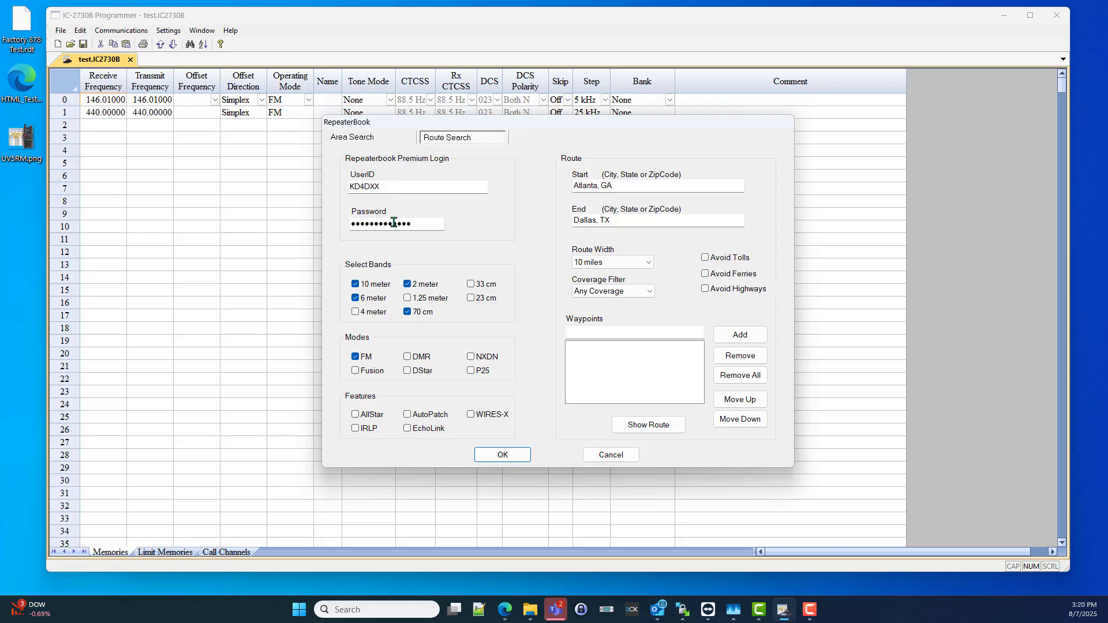
mouse_move(603, 203)
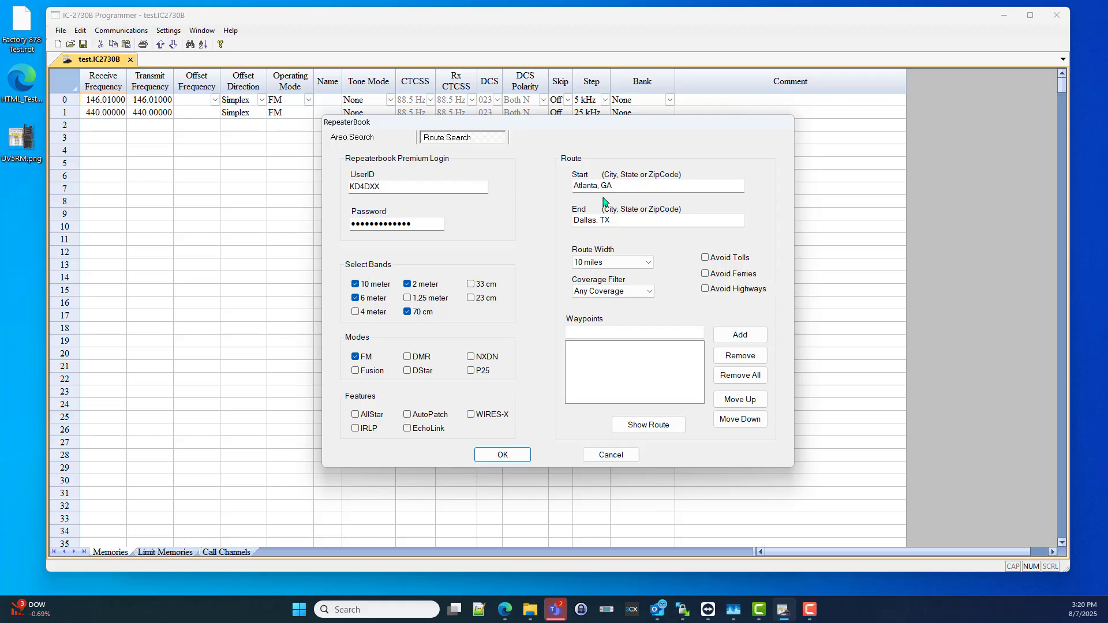
mouse_move(667, 185)
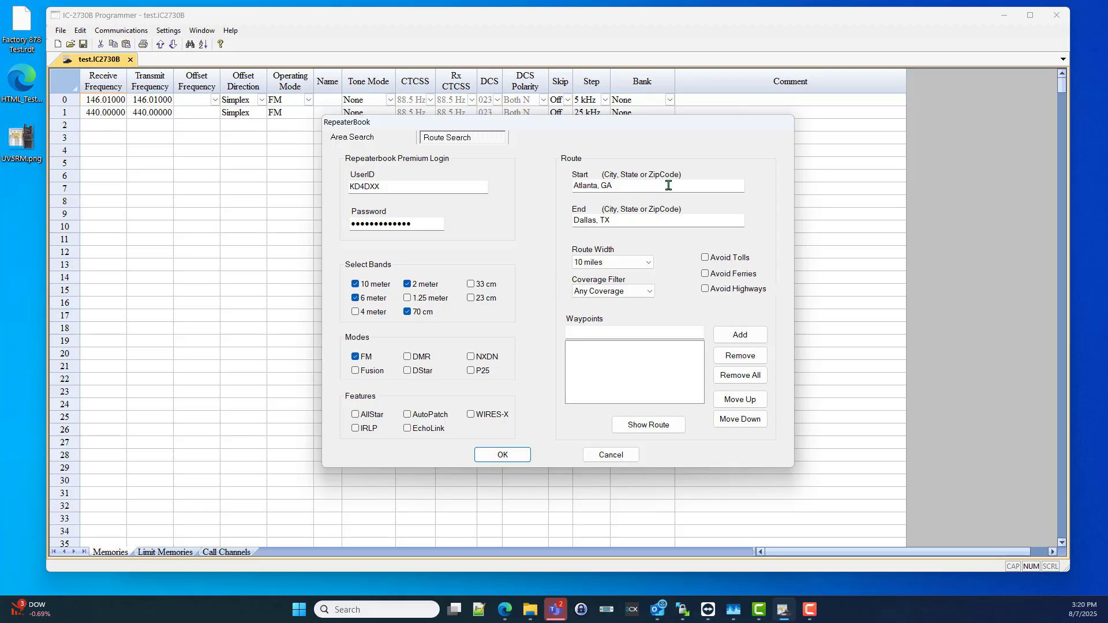
mouse_move(641, 199)
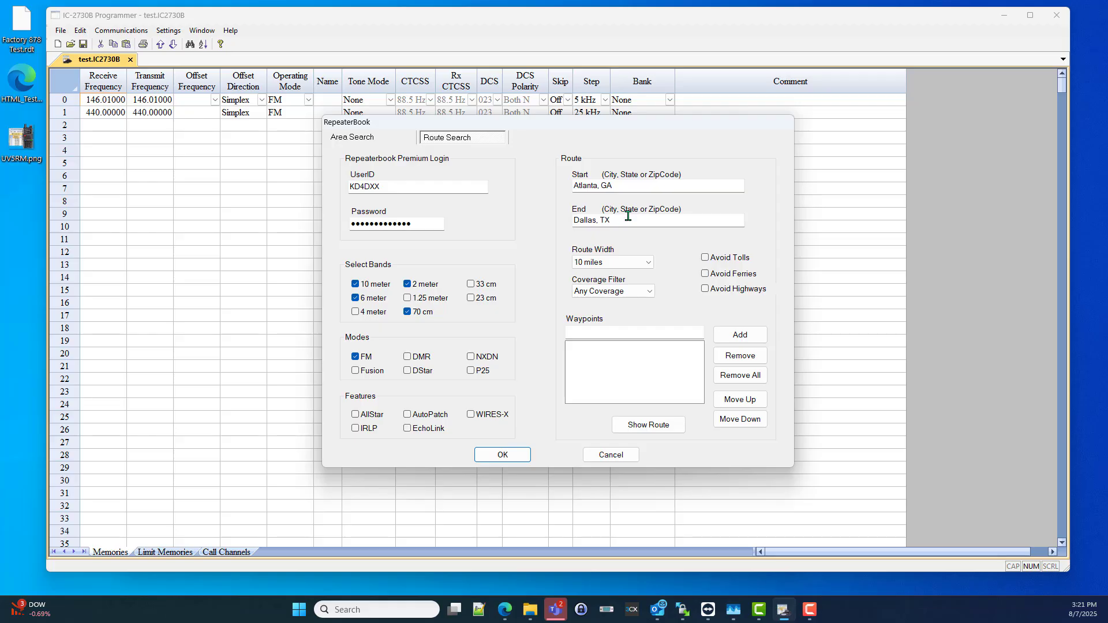
mouse_move(626, 234)
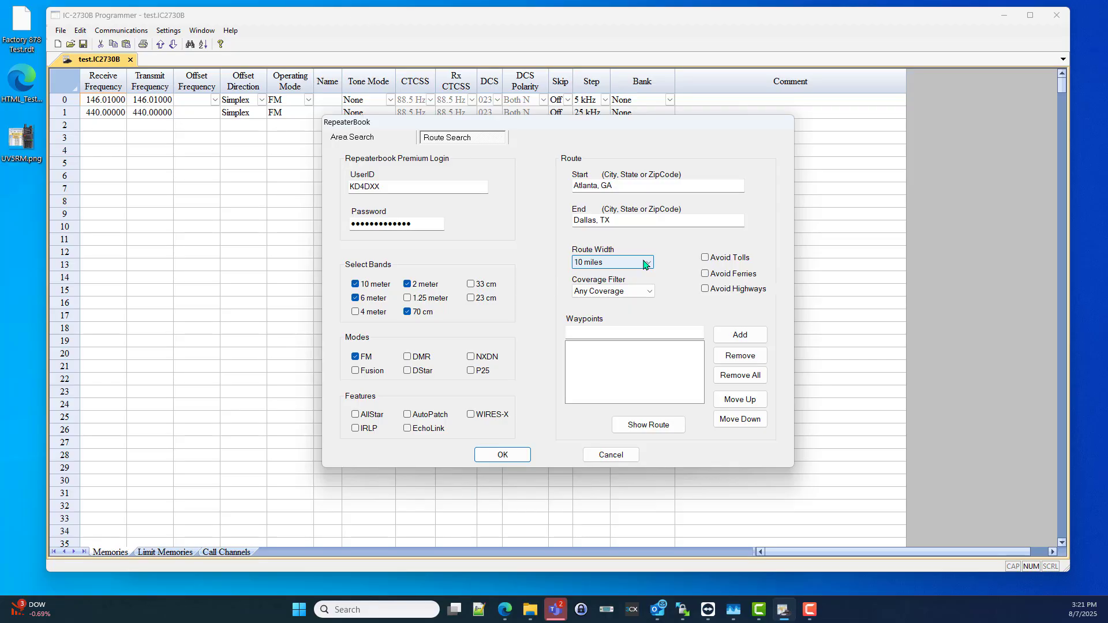
Step: Keep the Atlanta, GA to Dallas, TX route search's width at 10 miles
click(645, 262)
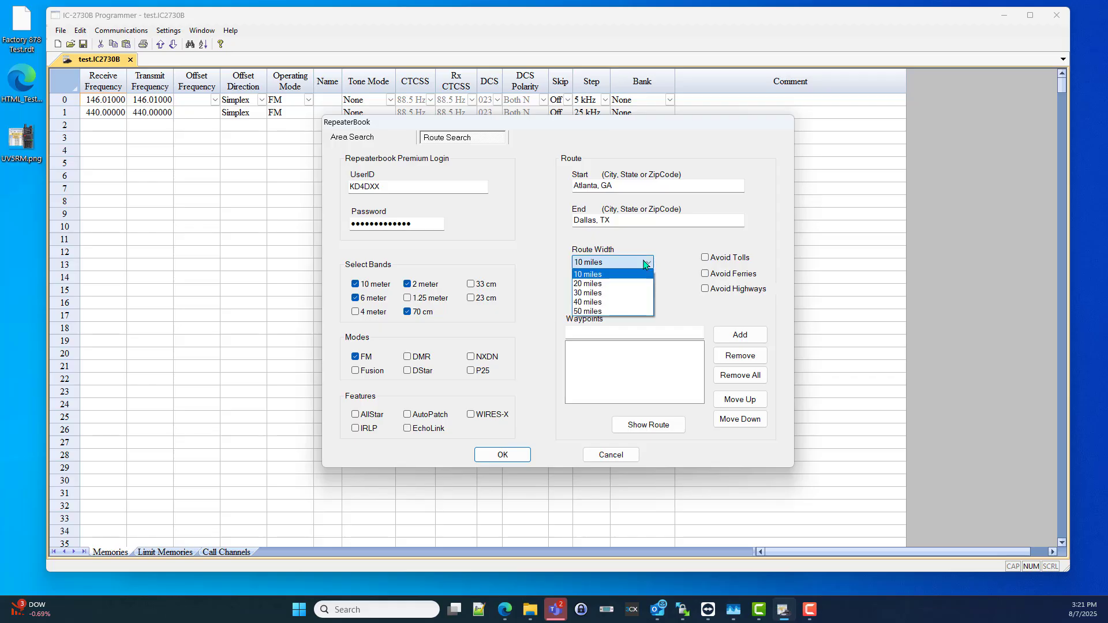
mouse_move(635, 311)
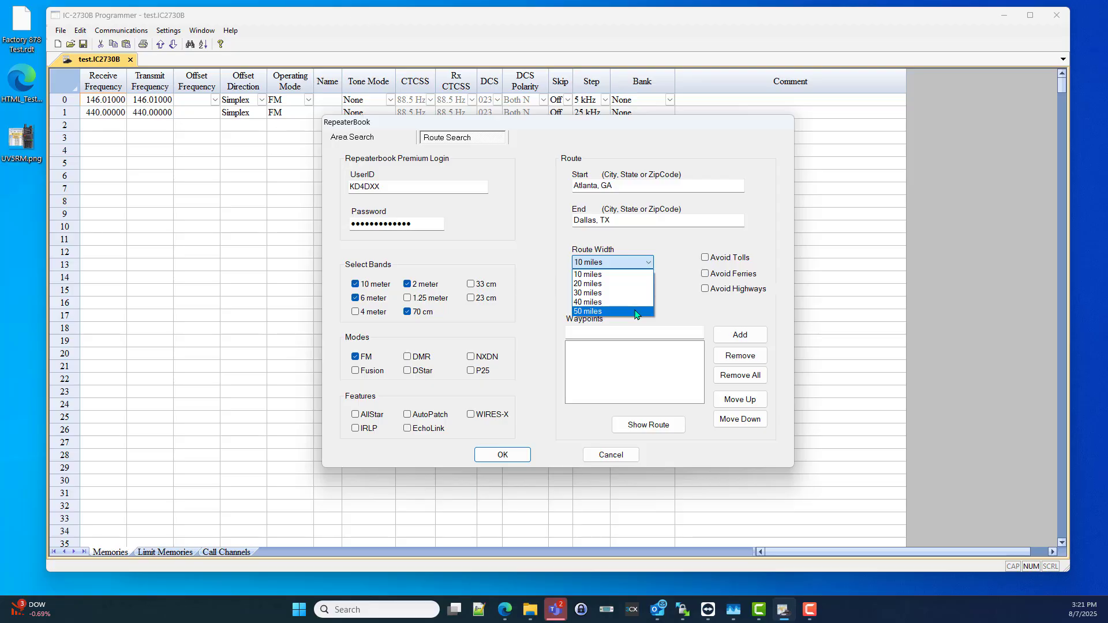
click(609, 262)
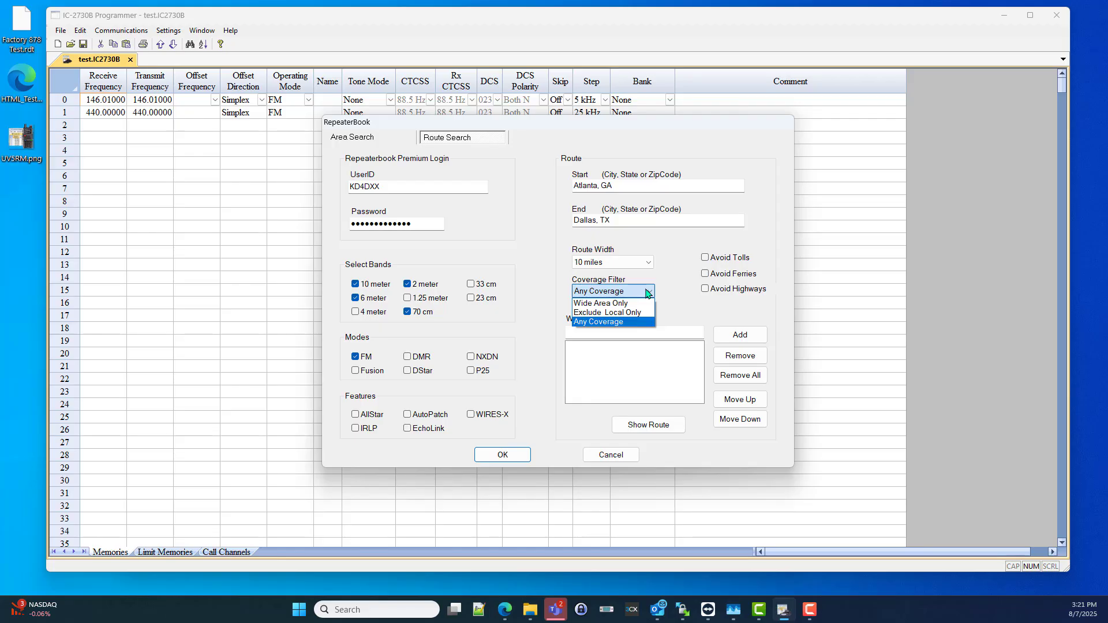
mouse_move(610, 302)
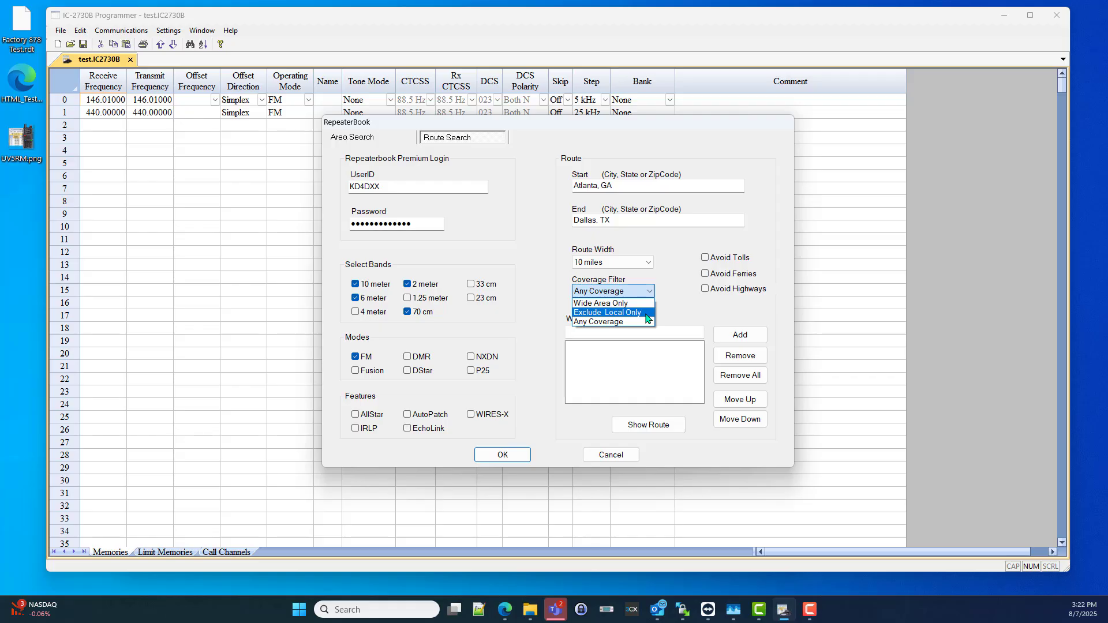
mouse_move(613, 302)
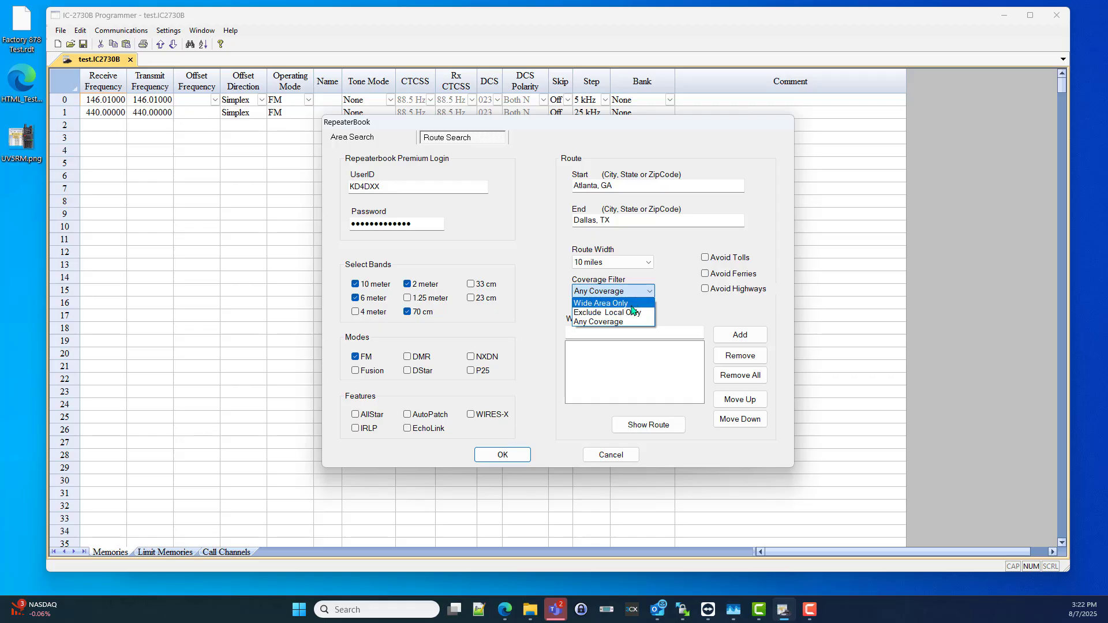
Step: Filter to Wide Area Only, add waypoints Memphis, TN and St Louis, MO, and preview the route
click(599, 302)
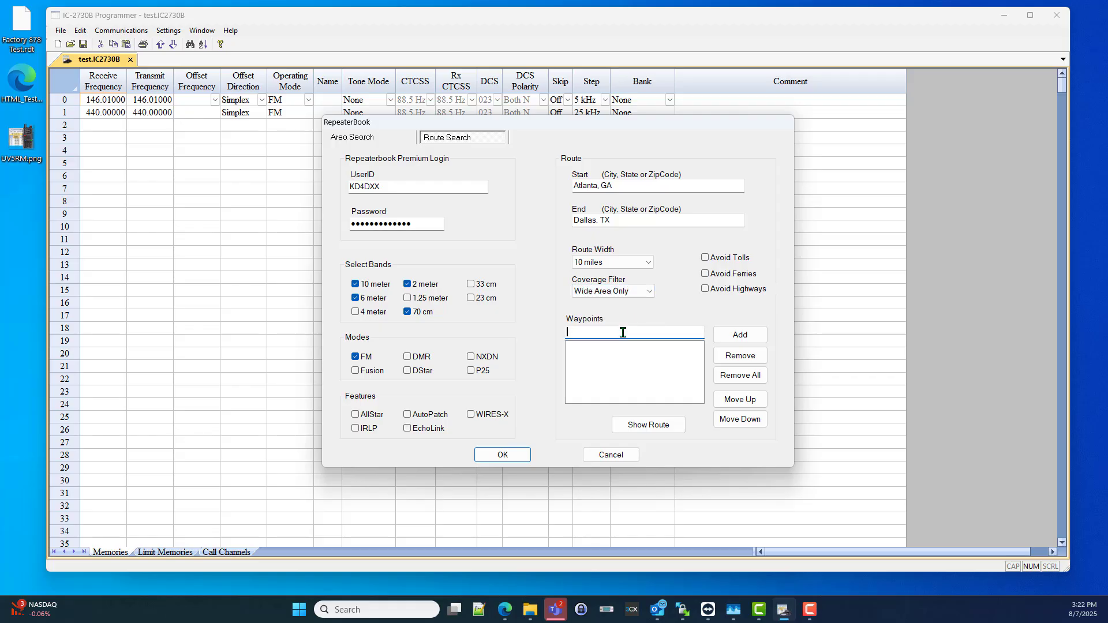
text(Memphis, TN)
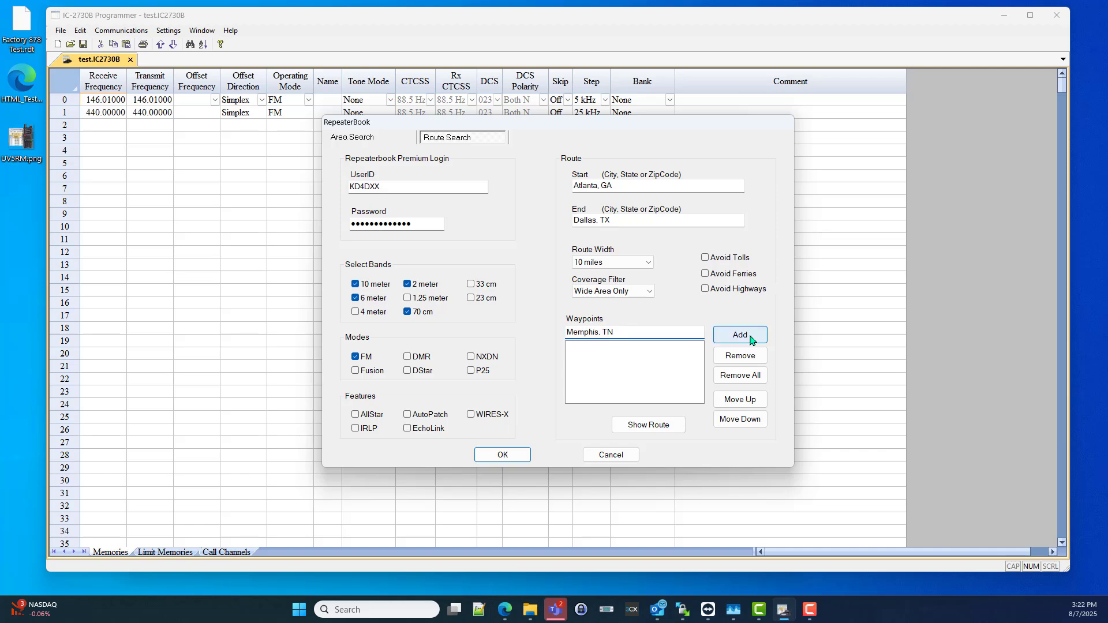
click(739, 334)
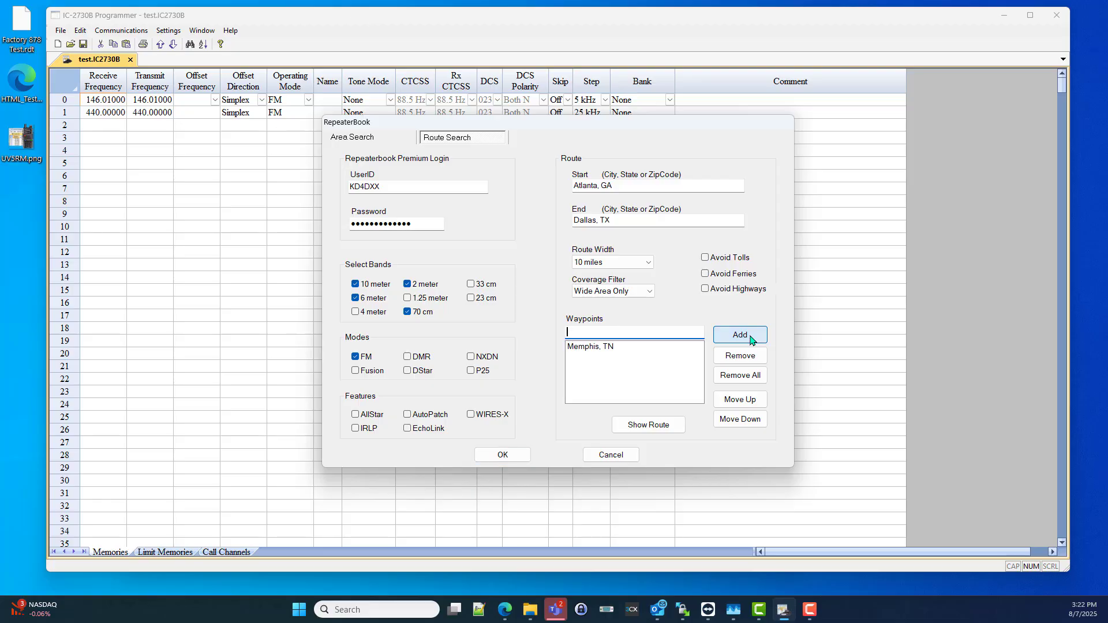
text(S)
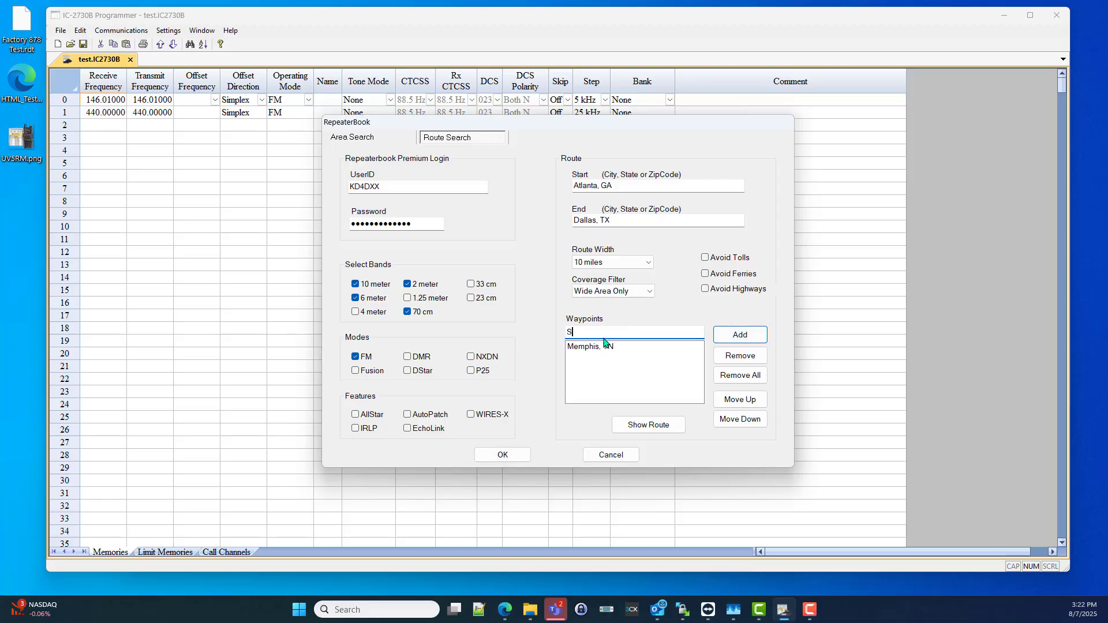
text(t Louis)
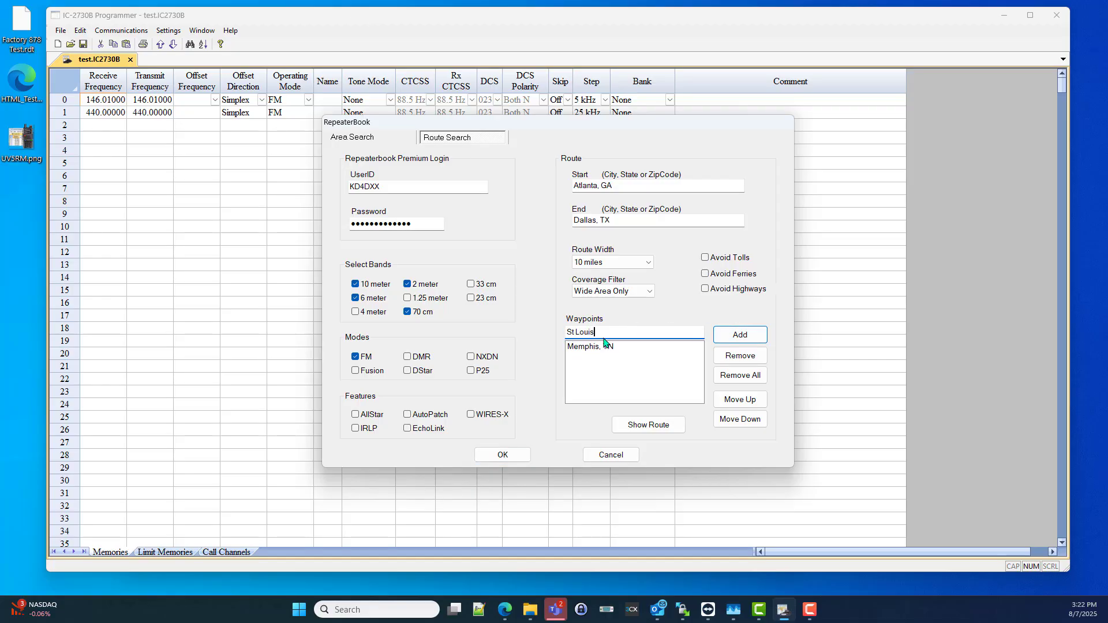
text(, MO)
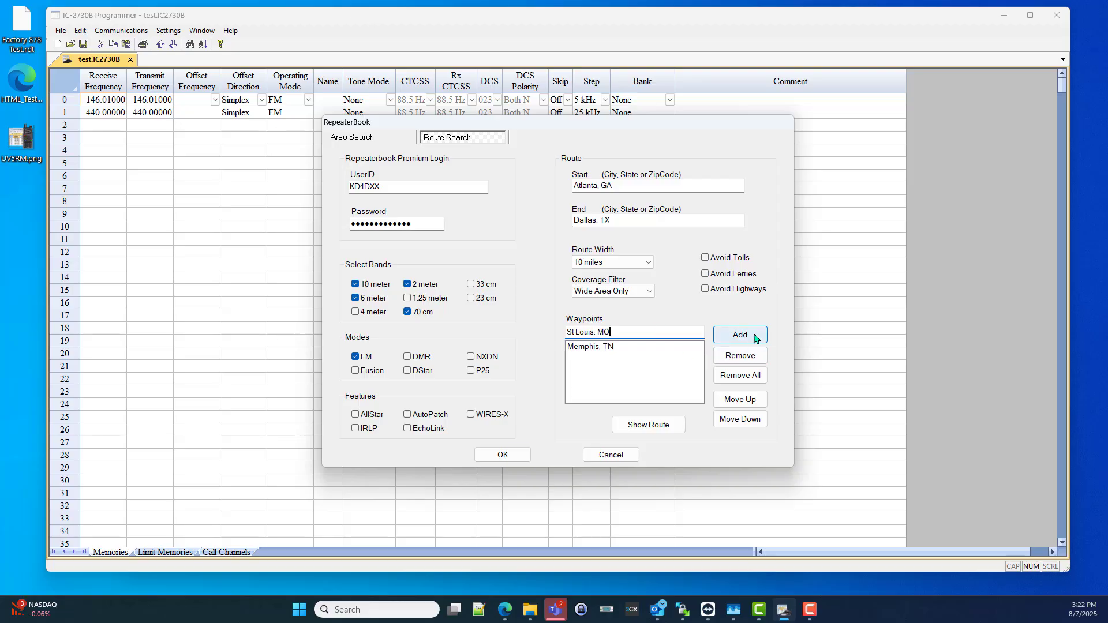
click(740, 335)
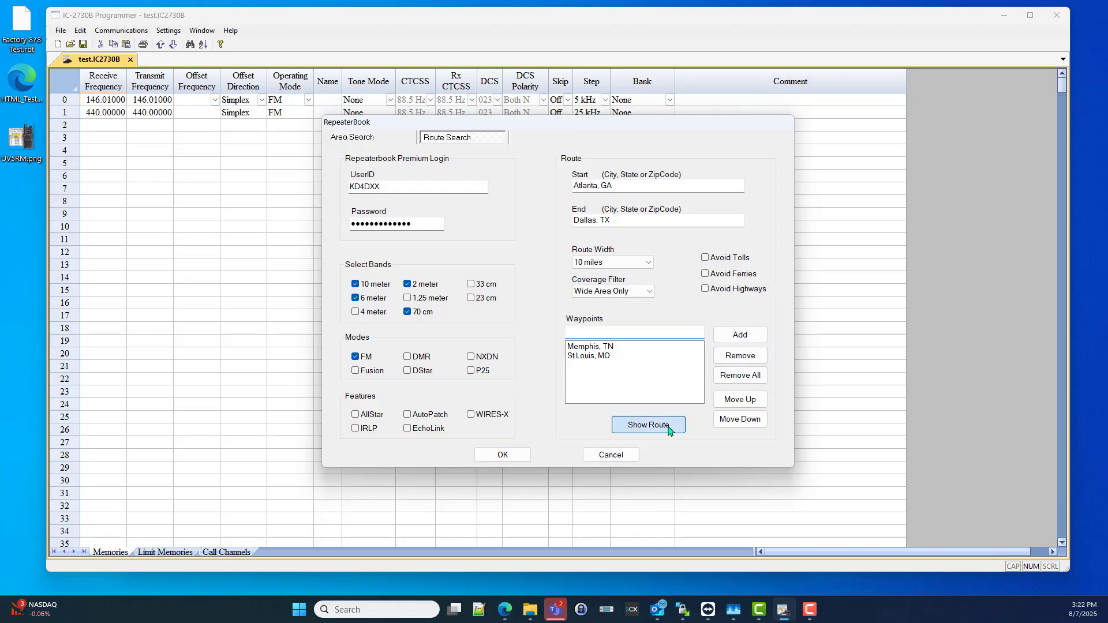
click(646, 425)
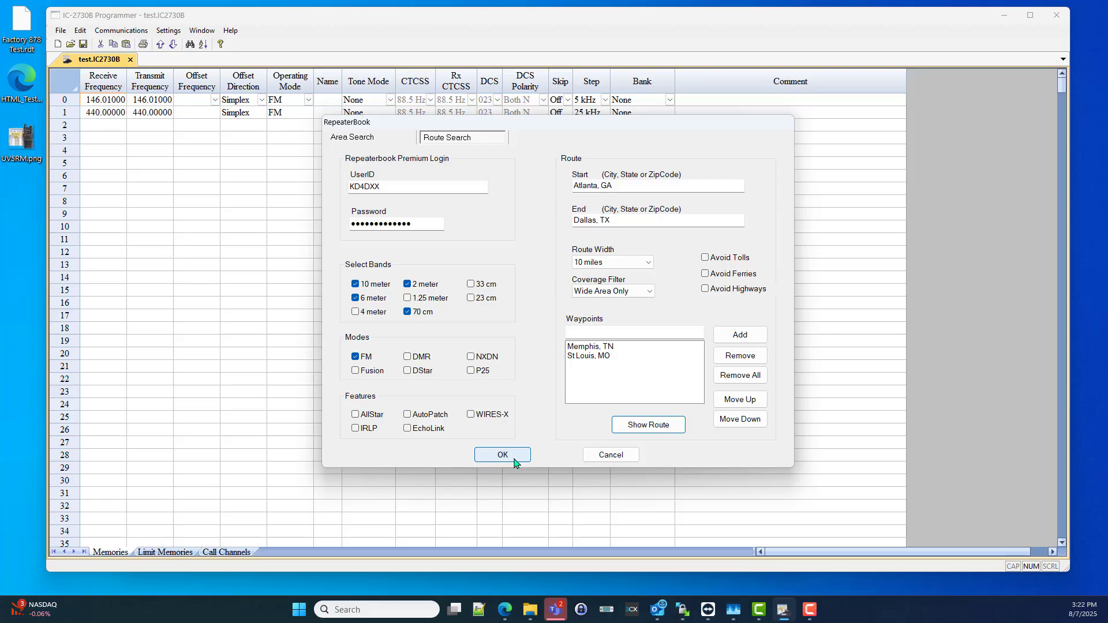
click(501, 454)
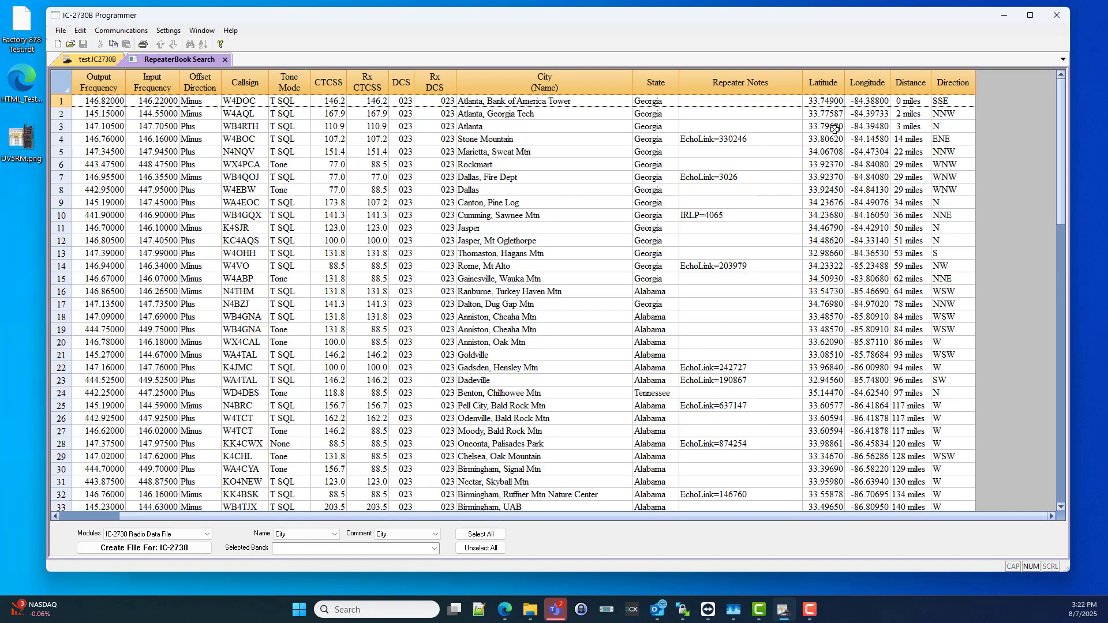
mouse_move(587, 104)
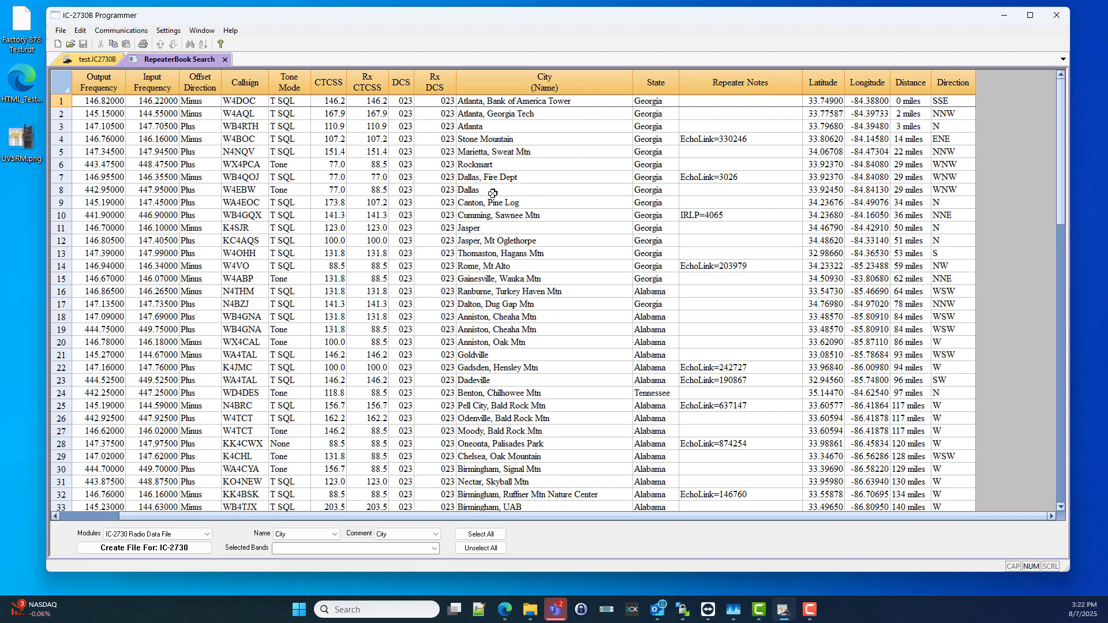
scroll(down, 3)
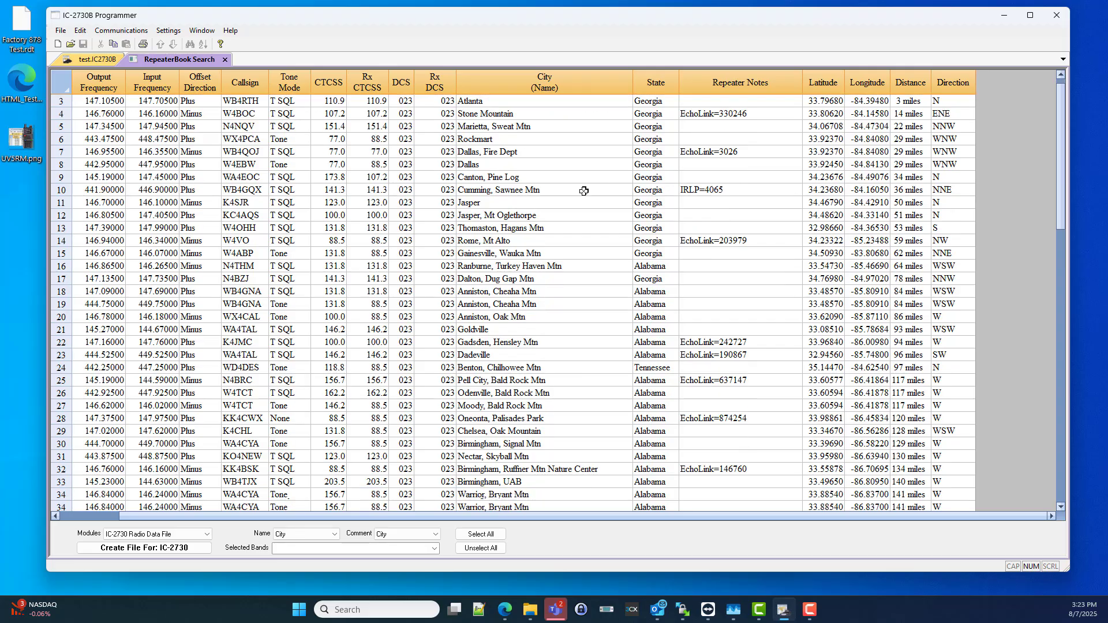
scroll(down, 3)
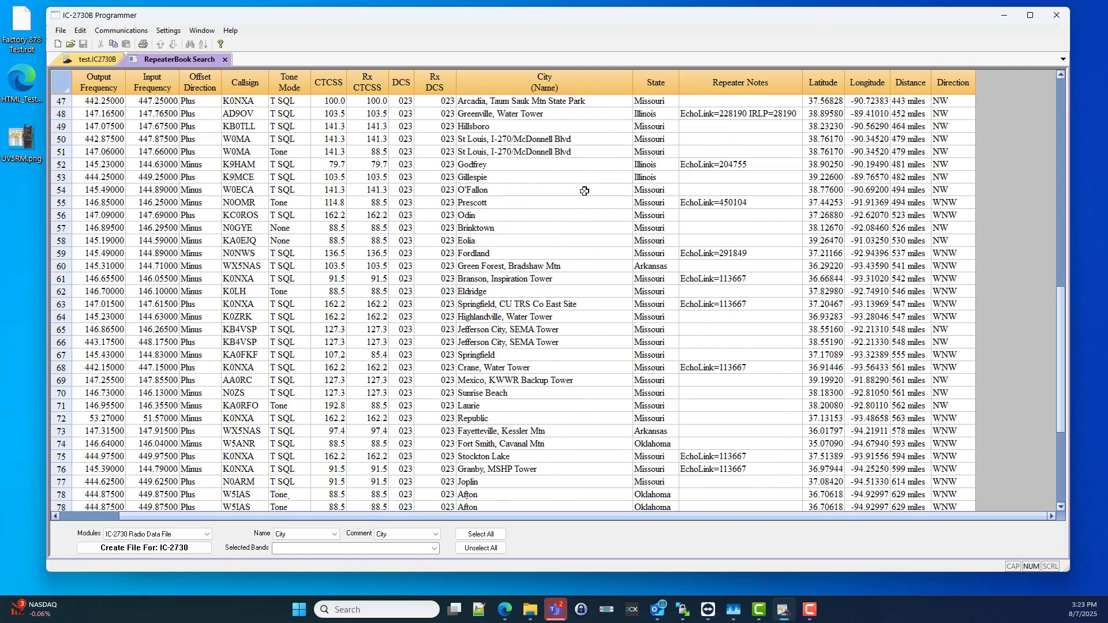
scroll(down, 3)
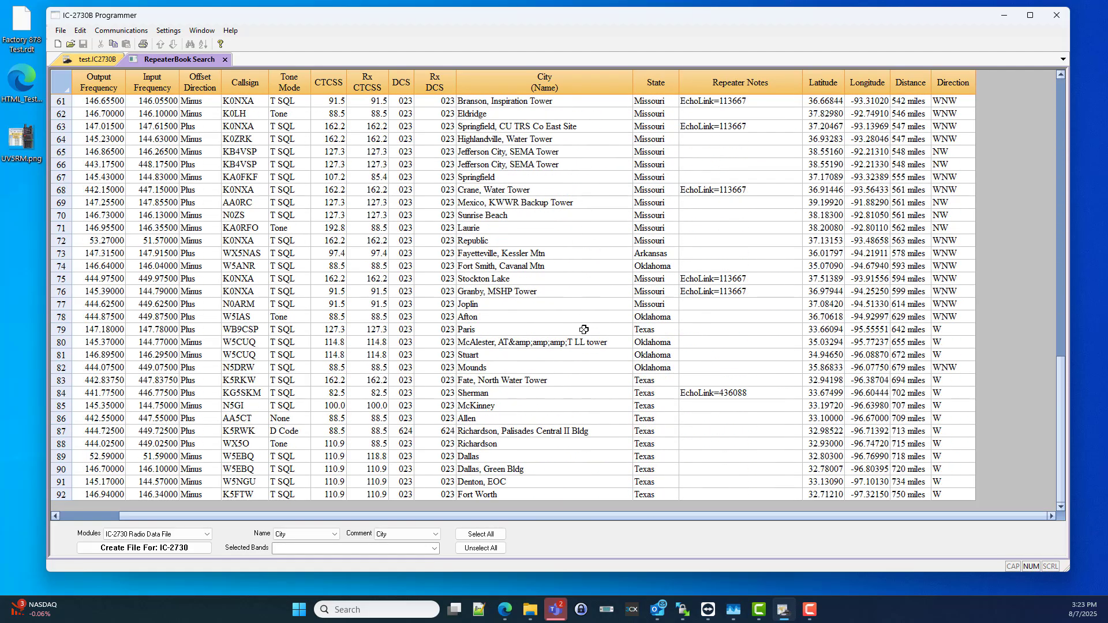
mouse_move(579, 507)
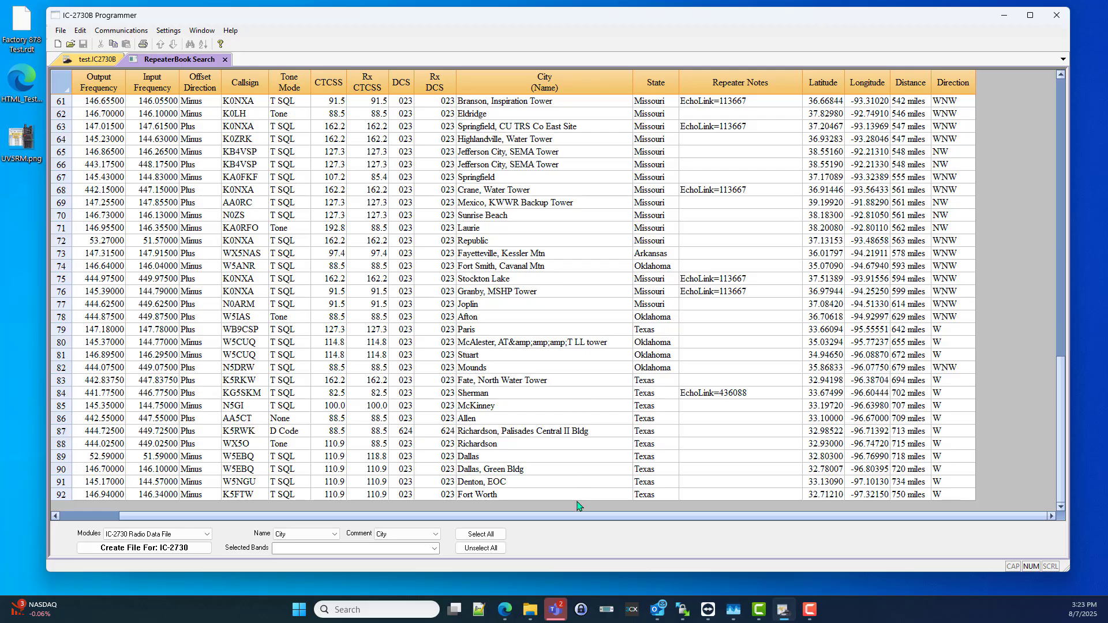
scroll(up, 3)
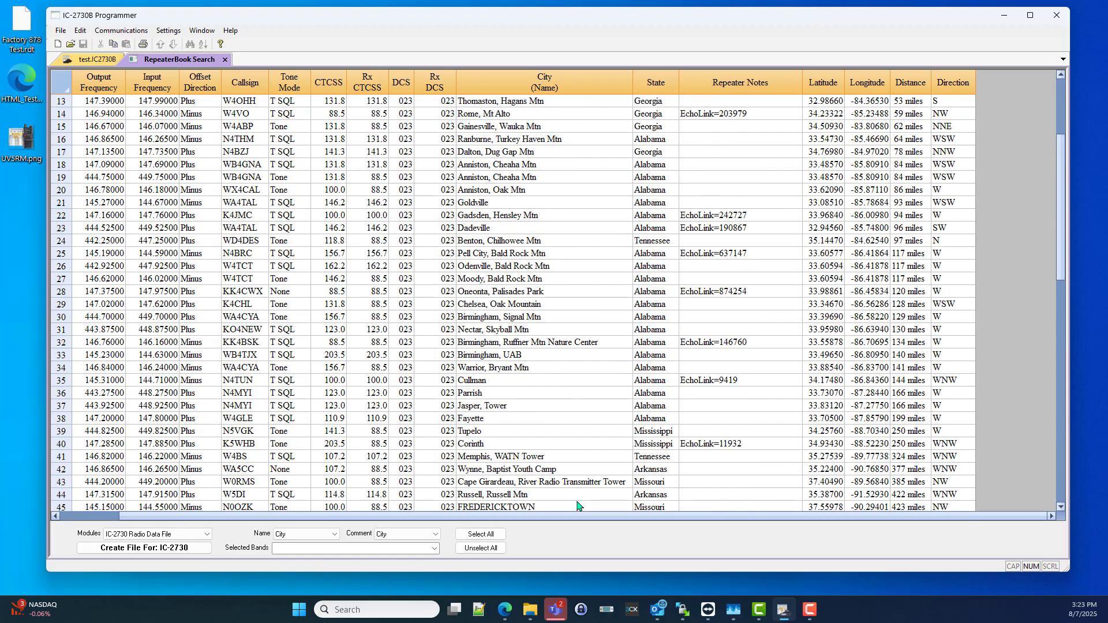
scroll(up, 3)
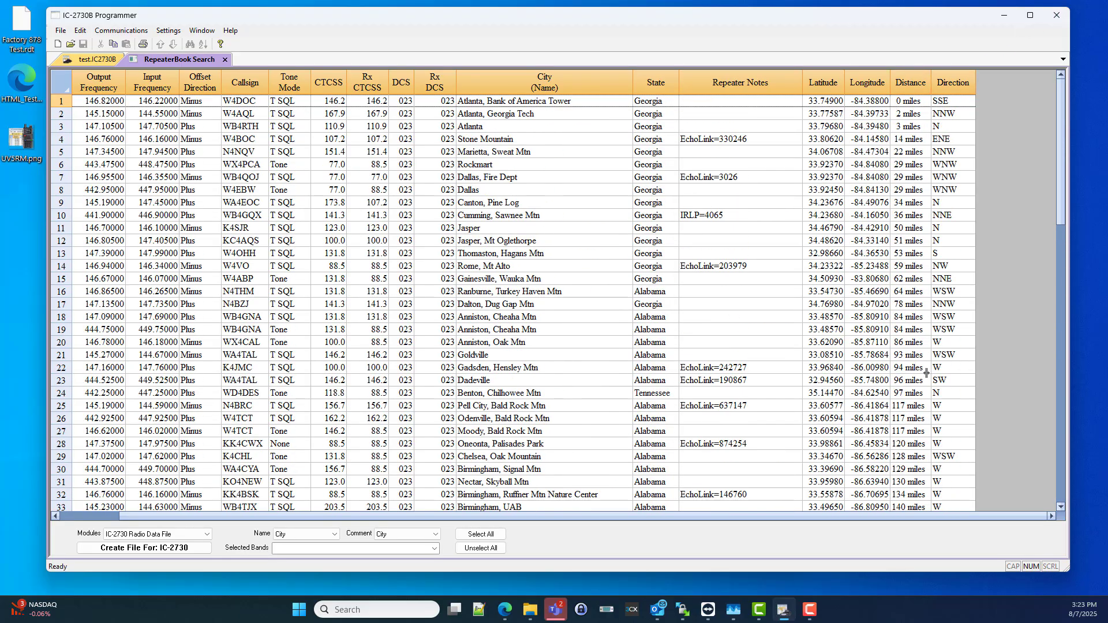
scroll(down, 3)
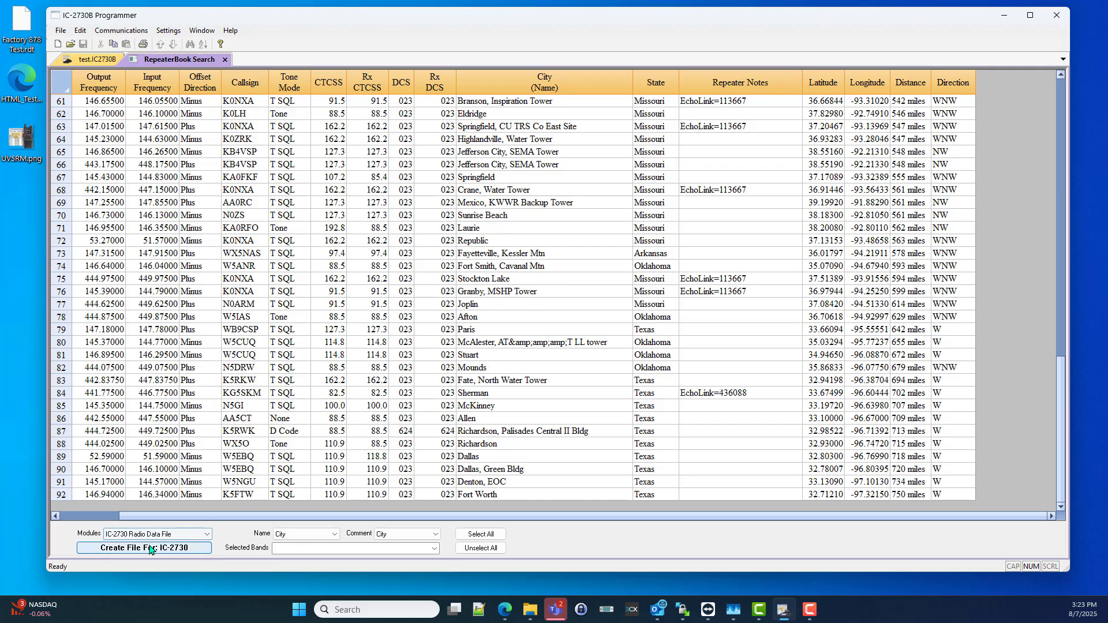
Step: Create the IC-2730 Untitled2 file, review its Atlanta-first memories, and return to the search results
click(144, 548)
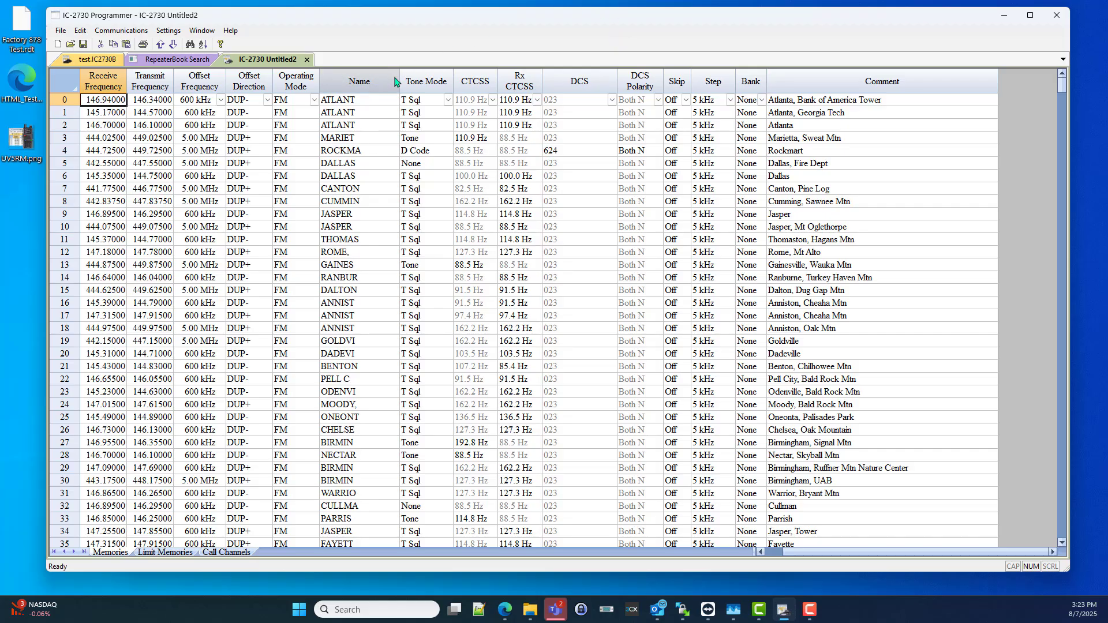
scroll(down, 3)
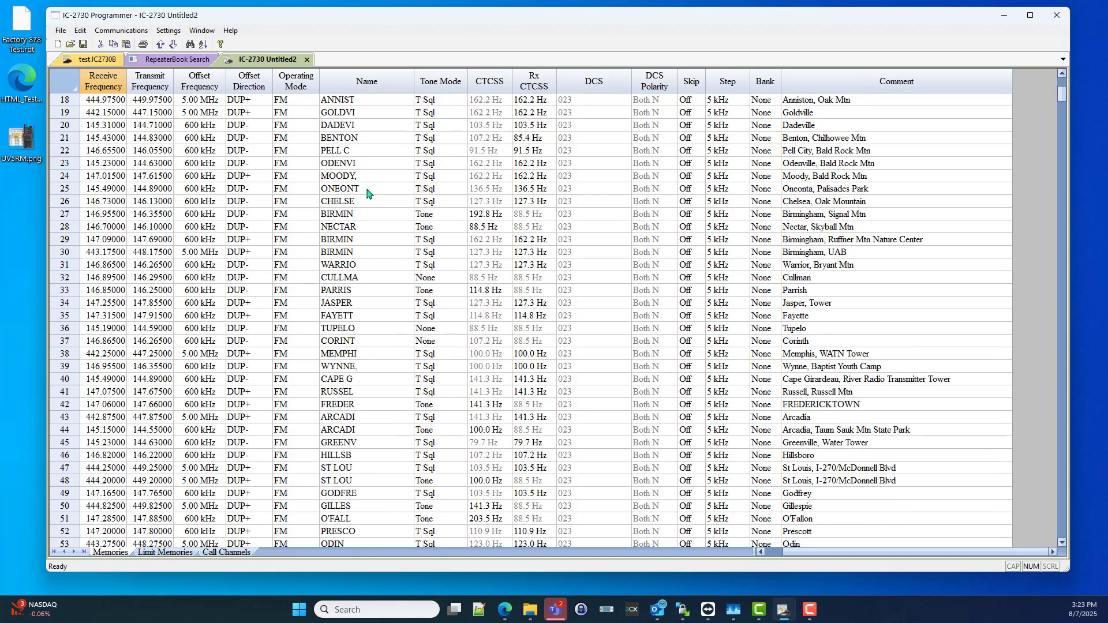
scroll(down, 3)
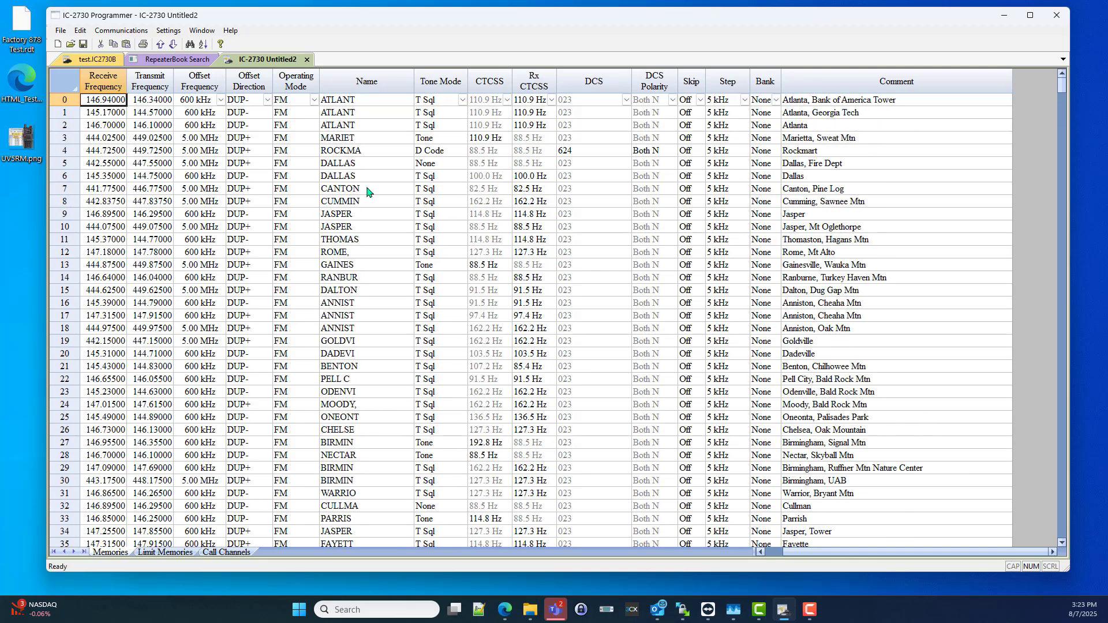
mouse_move(865, 132)
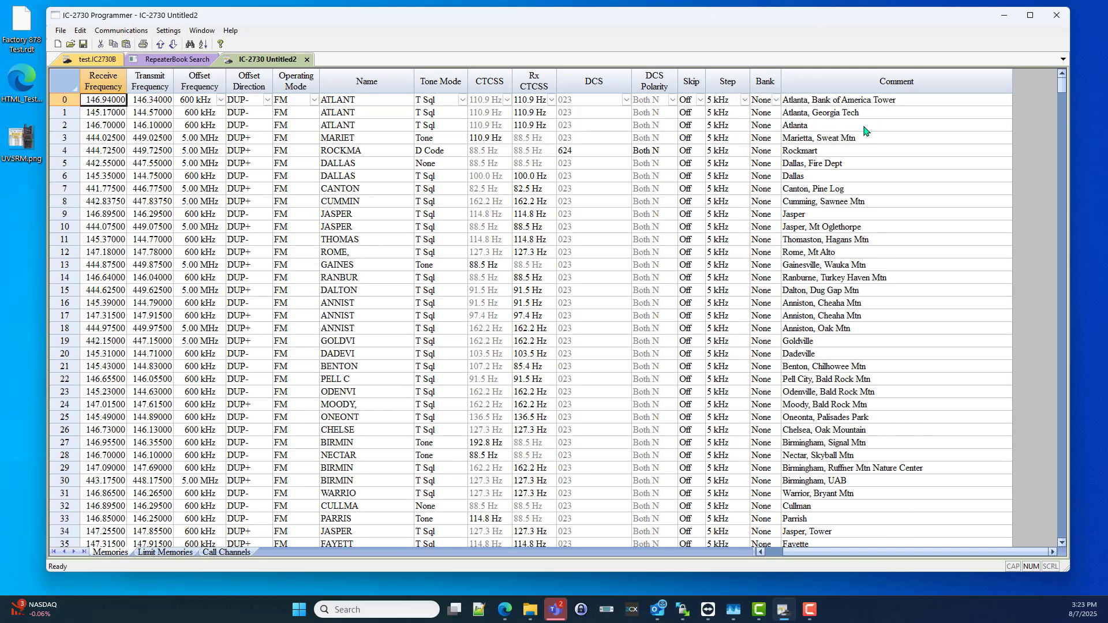
scroll(down, 3)
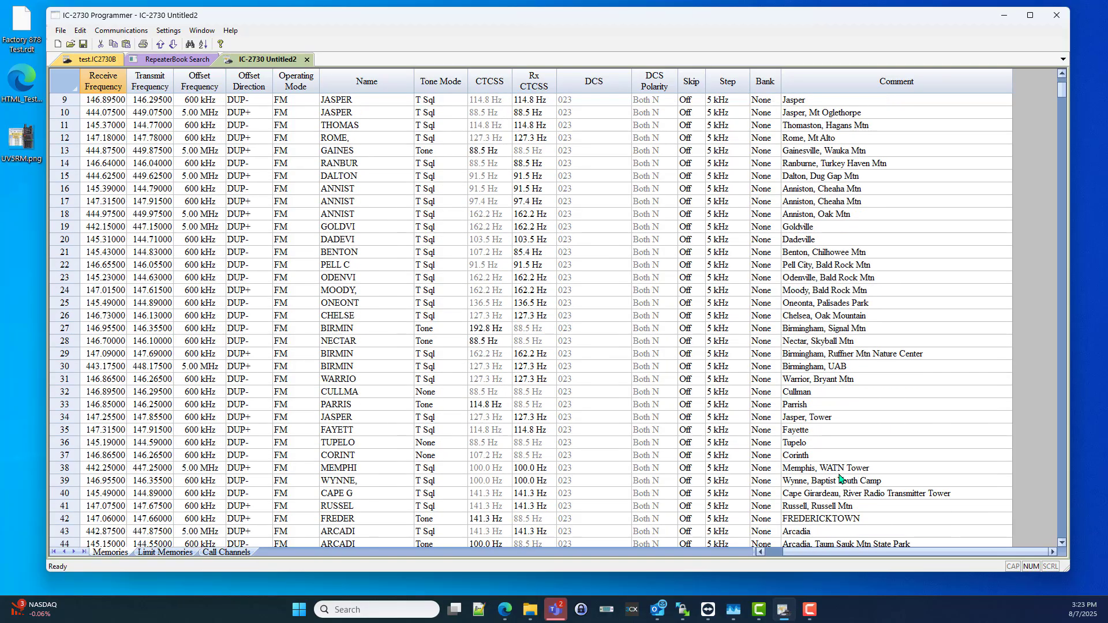
scroll(down, 3)
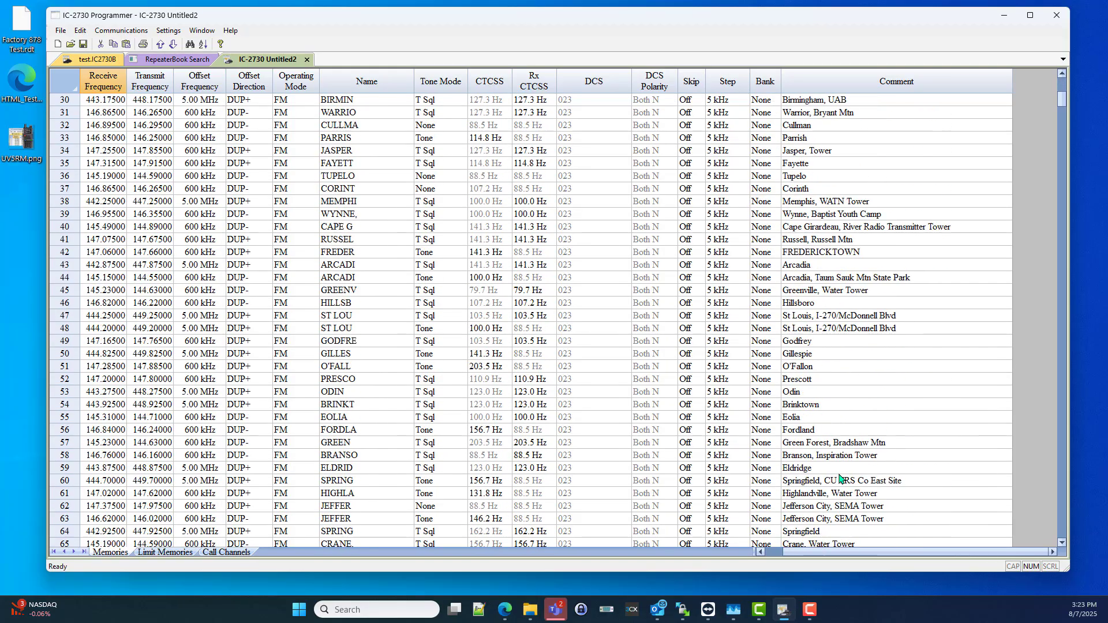
scroll(up, 3)
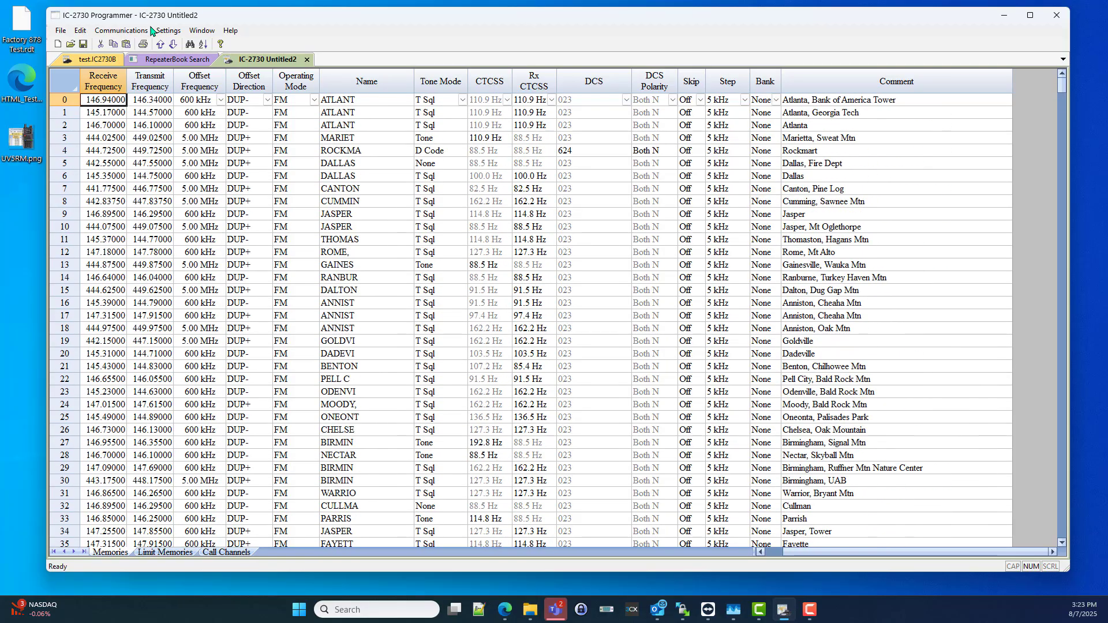
click(174, 60)
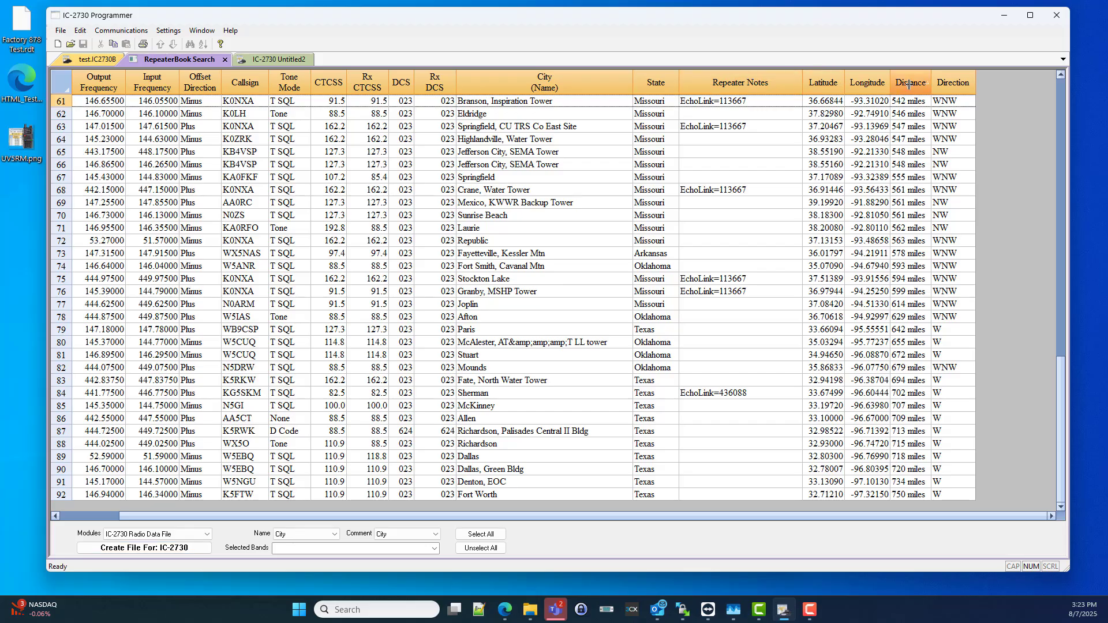
Step: Sort repeaters by distance, farthest first, and create IC-2730 Untitled3 starting at Fort Worth
click(910, 82)
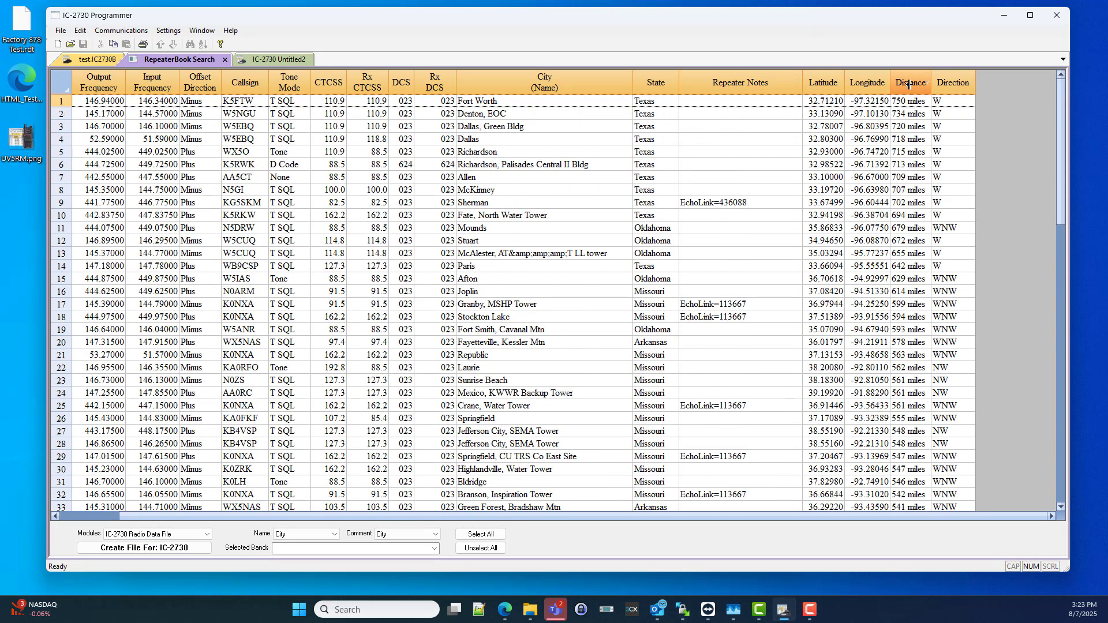
scroll(down, 3)
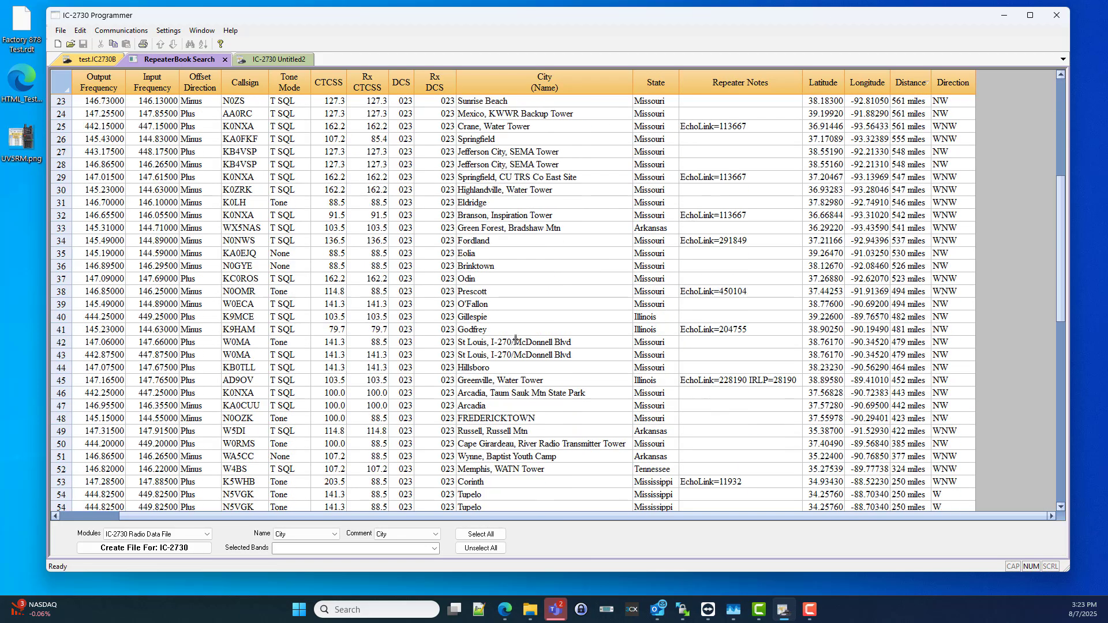
scroll(down, 3)
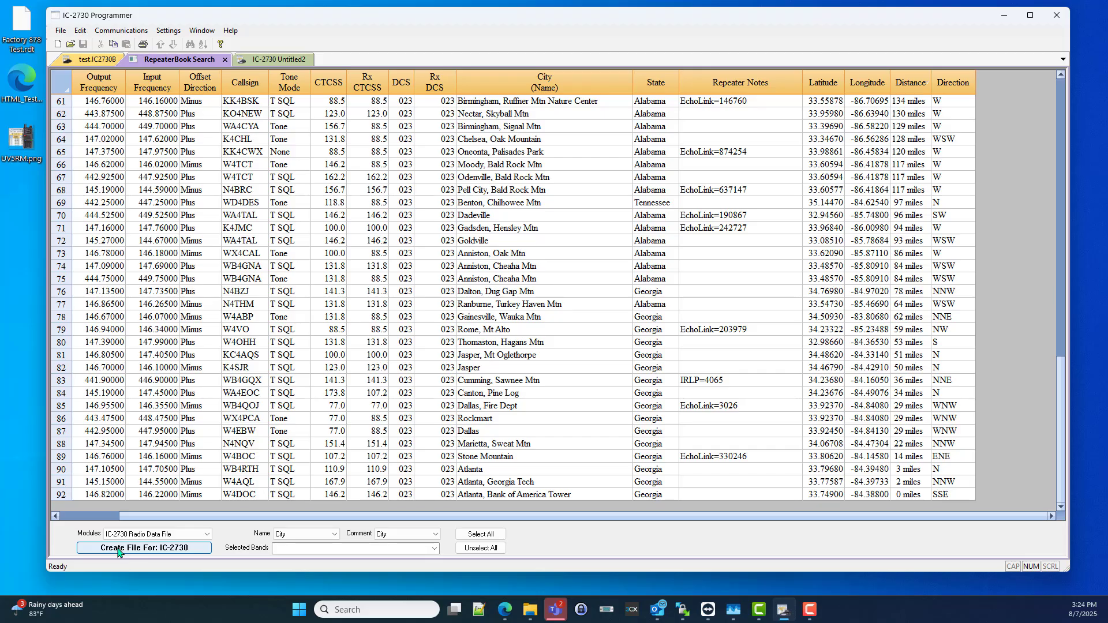
click(144, 547)
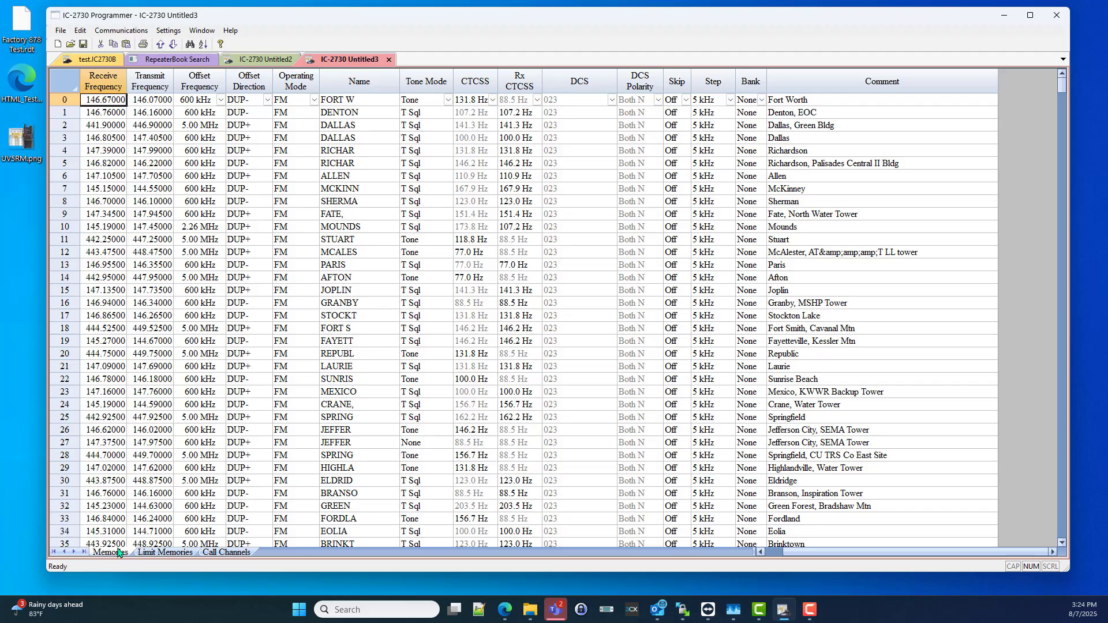
Step: Close the RepeaterBook Search results tab
click(169, 59)
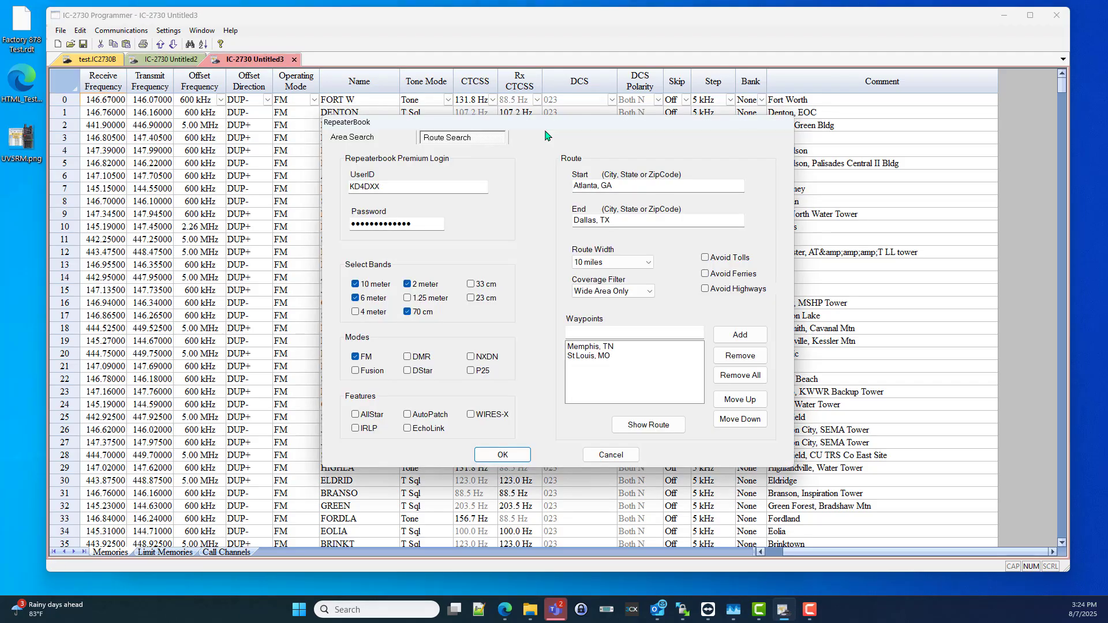